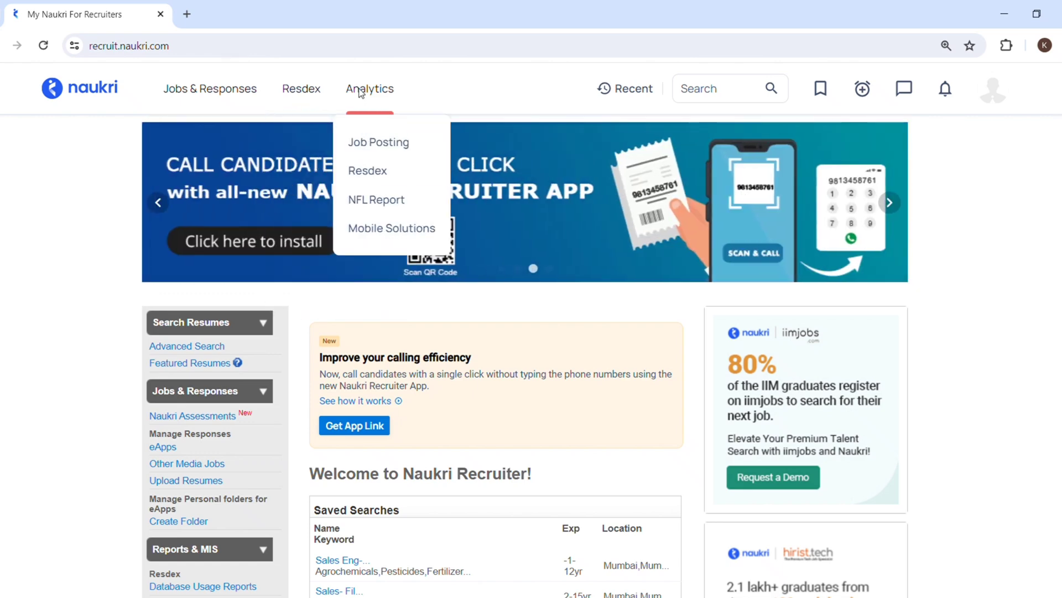
mouse_move(397, 185)
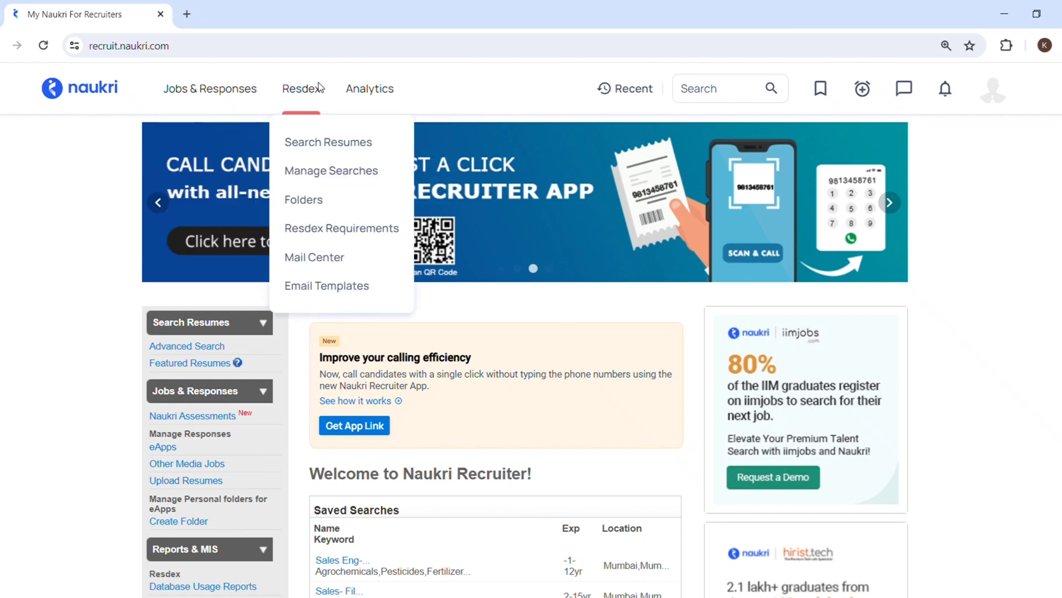
Step: Go to Resdex's Search Resumes page from the top navigation
left_click(328, 141)
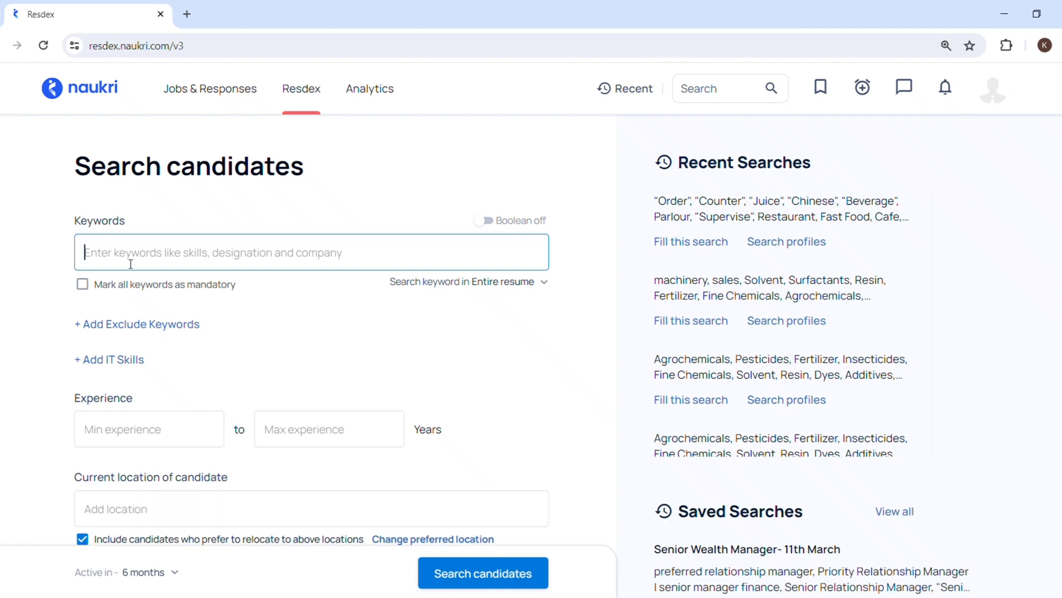
Step: Add keywords Sales (mandatory), Business Development, Marketing and Chemicals
type("\"Sales\" \"Business")
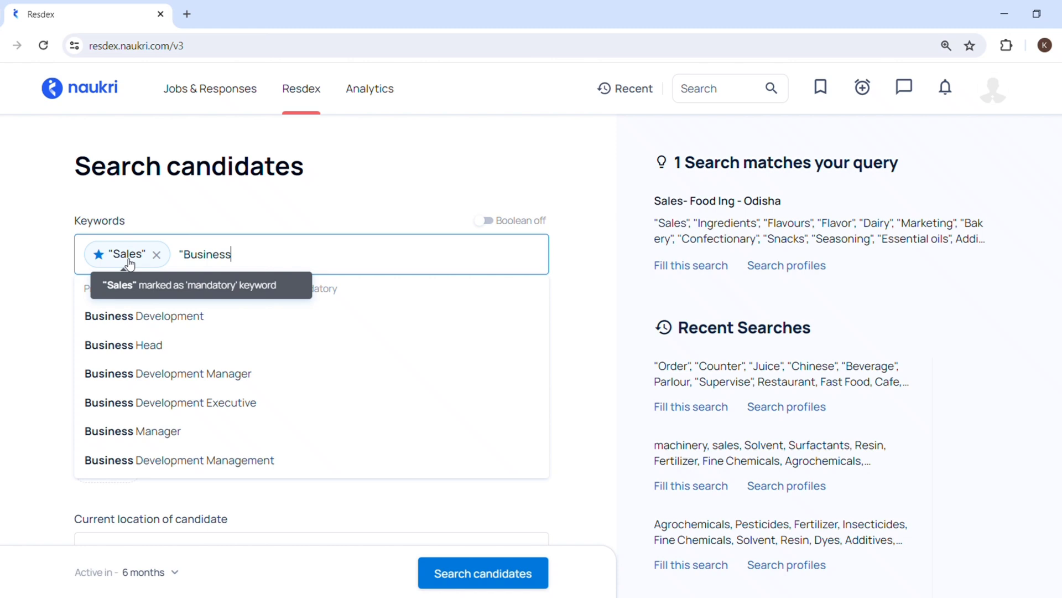
type("DEvelopmen")
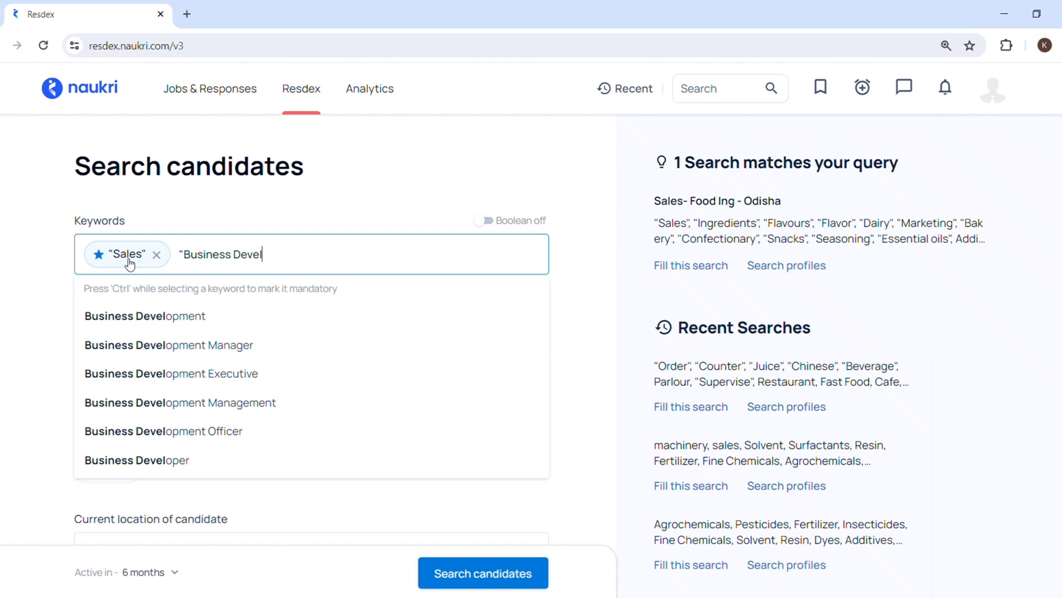
left_click(144, 315)
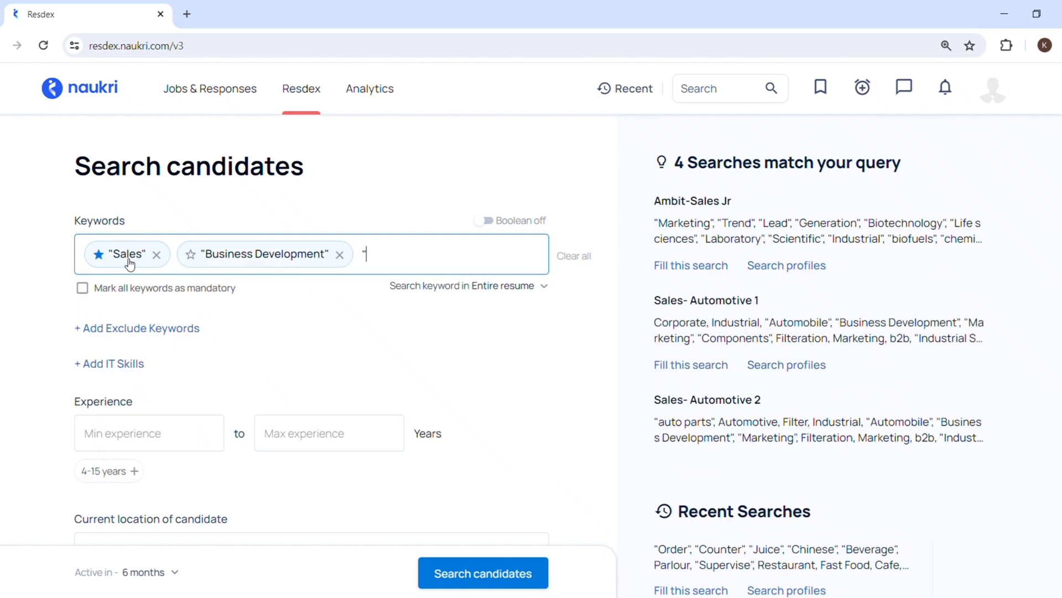
type("Marke")
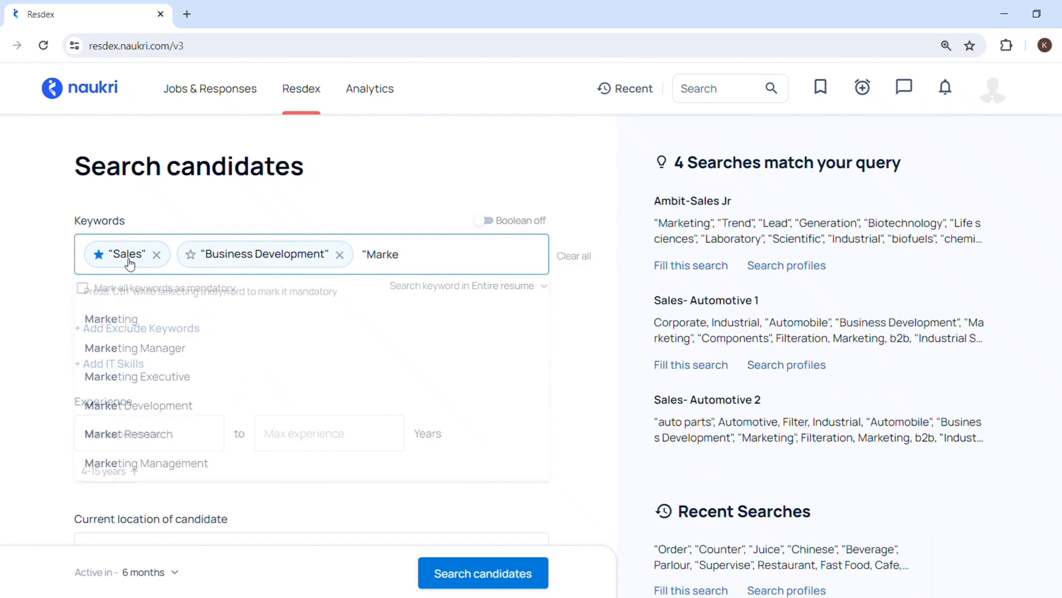
left_click(110, 319)
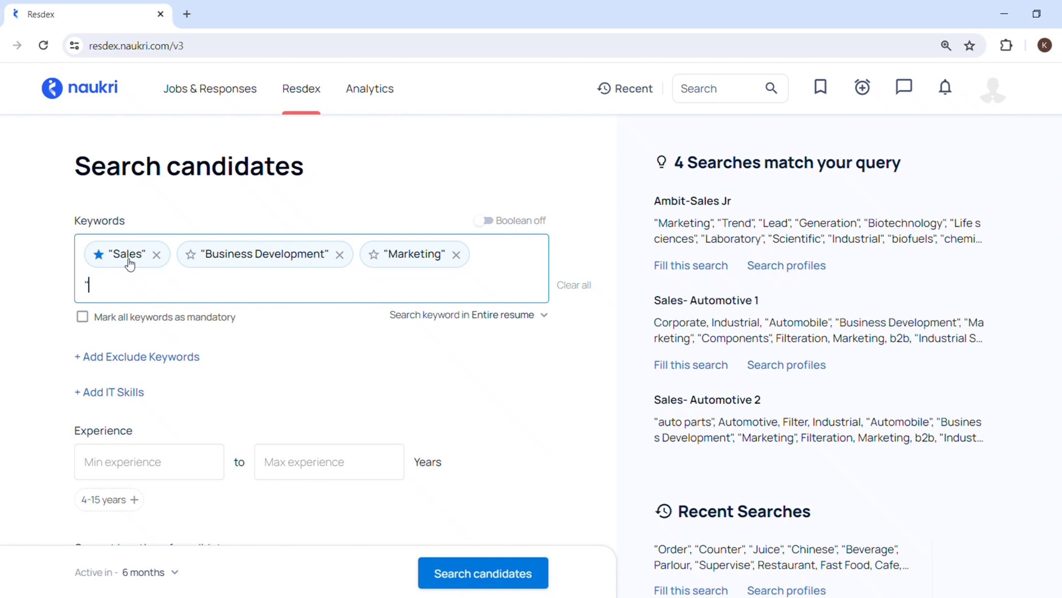
type("\"Chemcial")
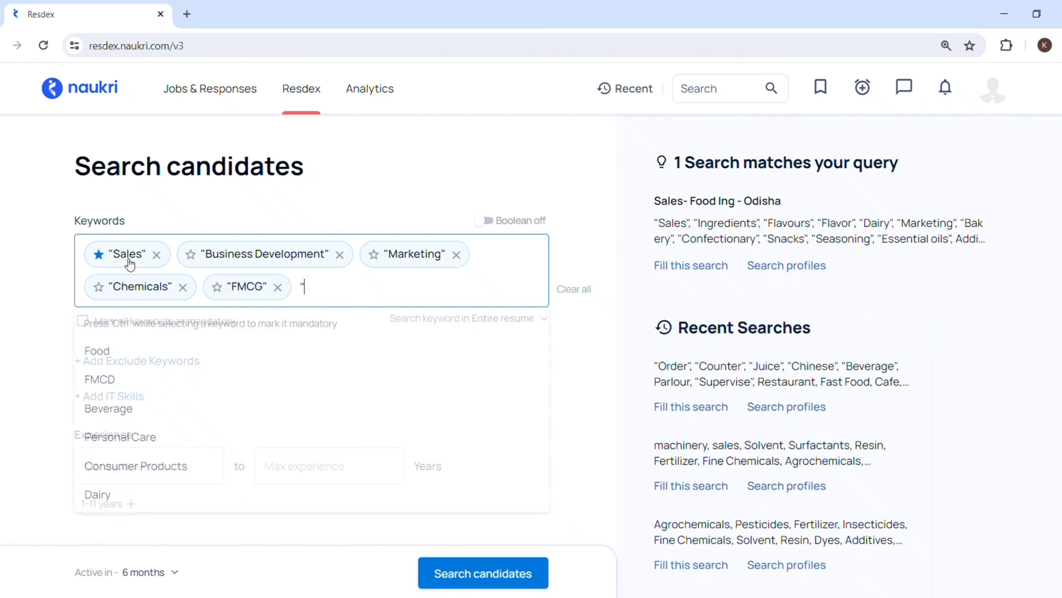
Step: Add Food and Technical Sales keywords, then add an empty exclude-keywords field
type("Food")
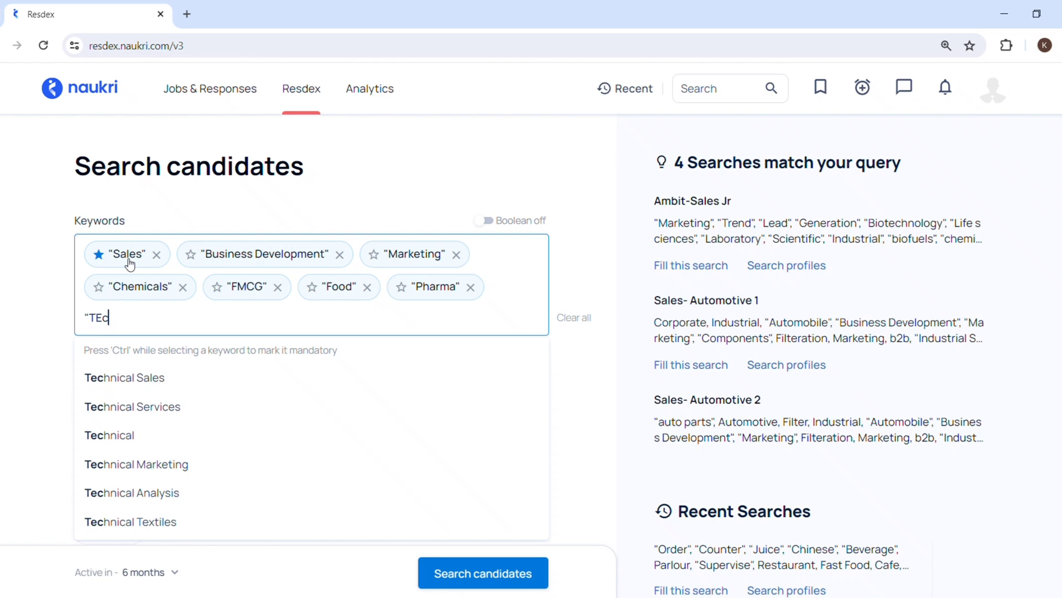
type("chnical")
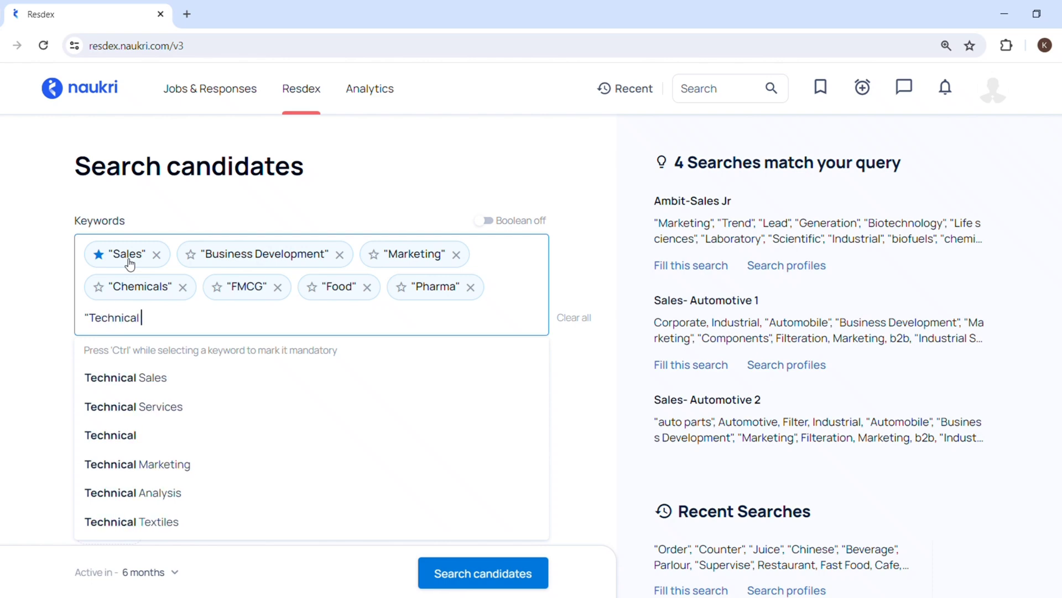
type("Sa")
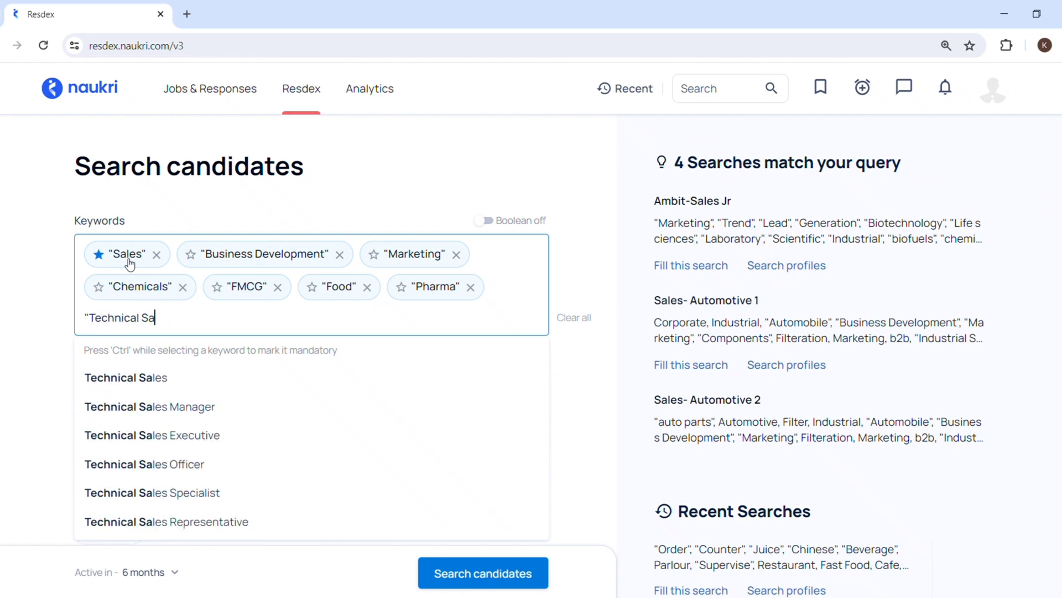
left_click(125, 378)
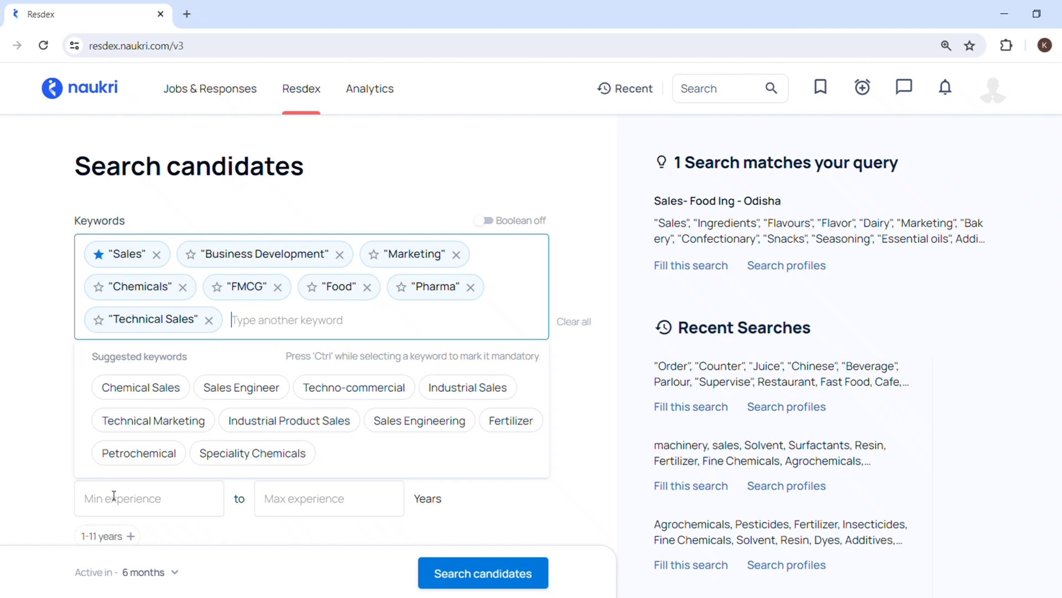
left_click(150, 498)
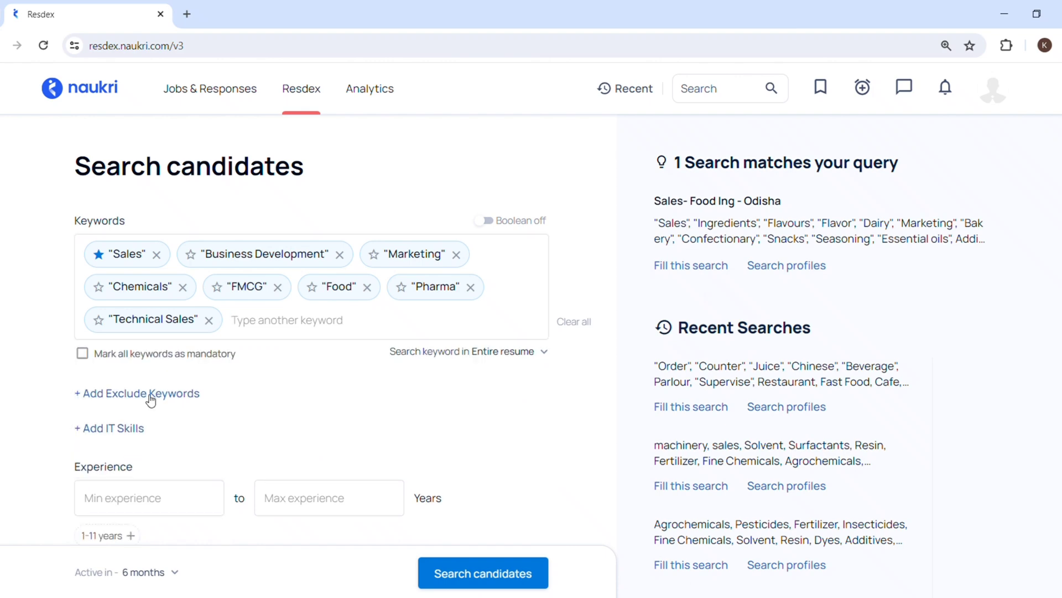
left_click(137, 392)
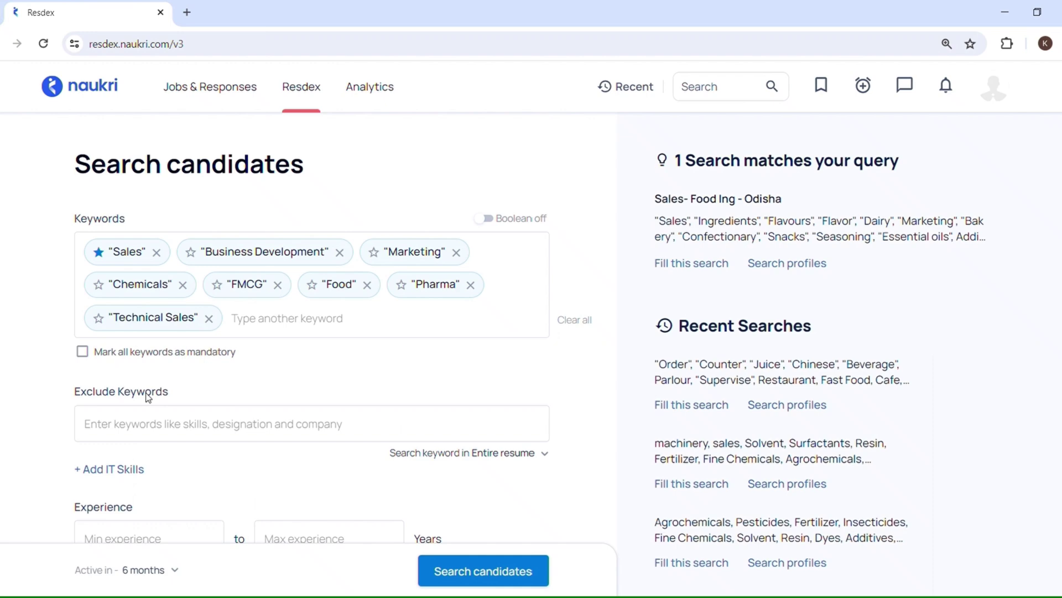
Step: Set experience to 3–6 years and enter Mumbai as current location
scroll("down", 3)
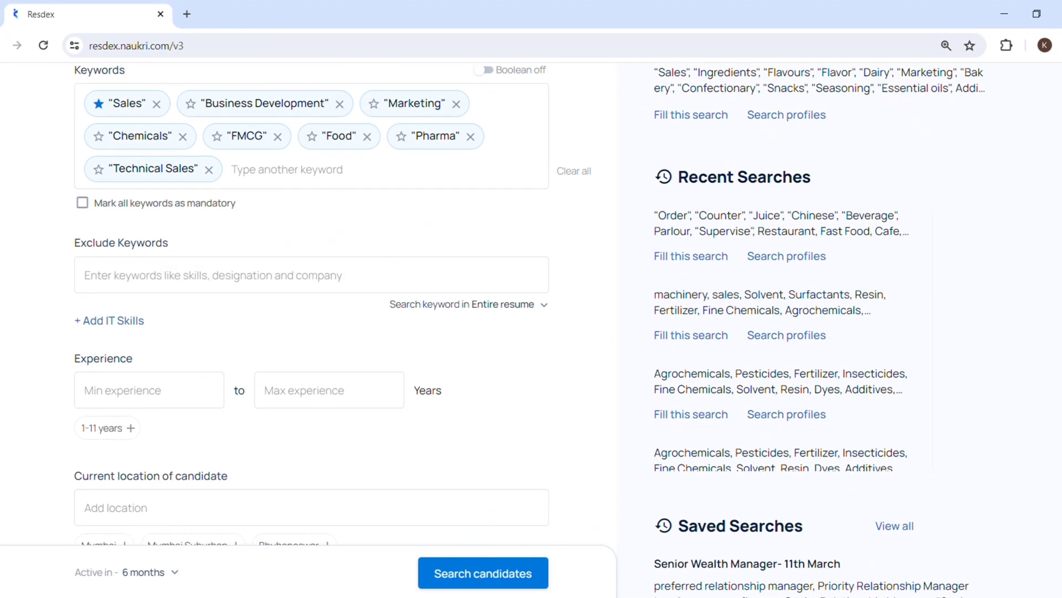
scroll("down", 3)
type("3")
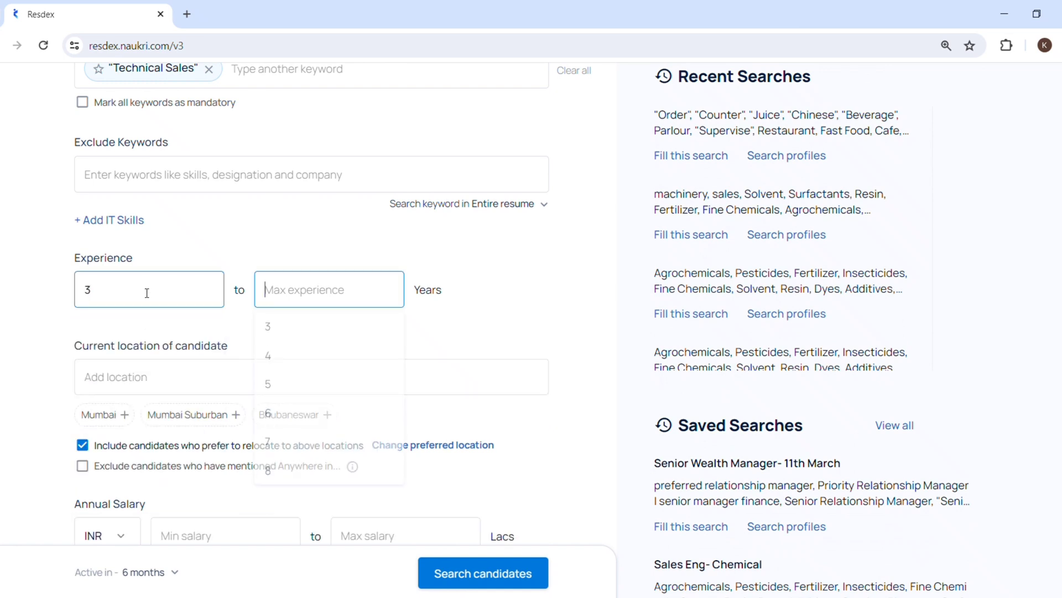
left_click(267, 324)
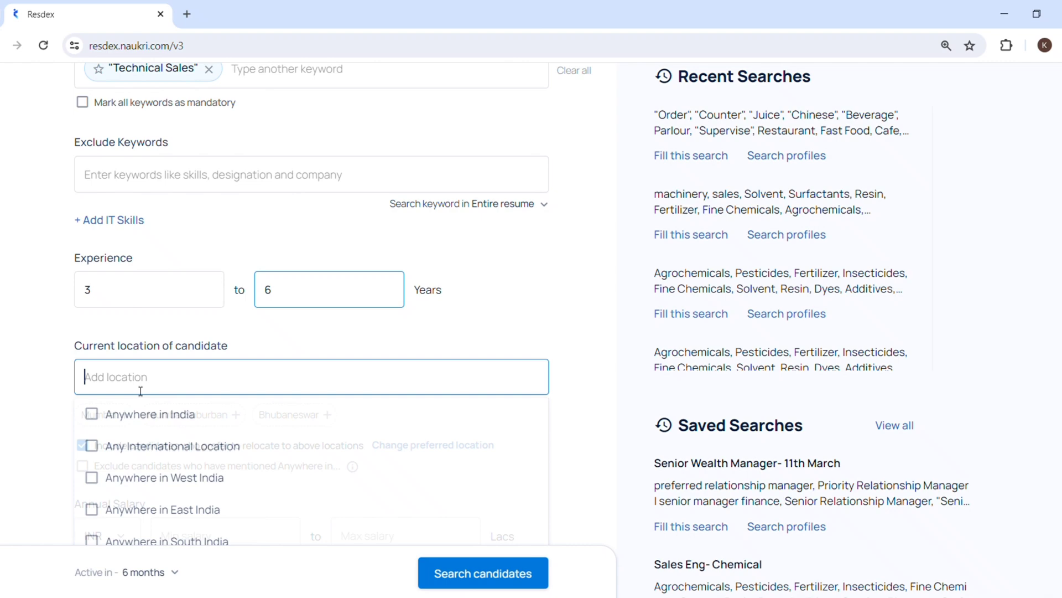
type("Mumbai")
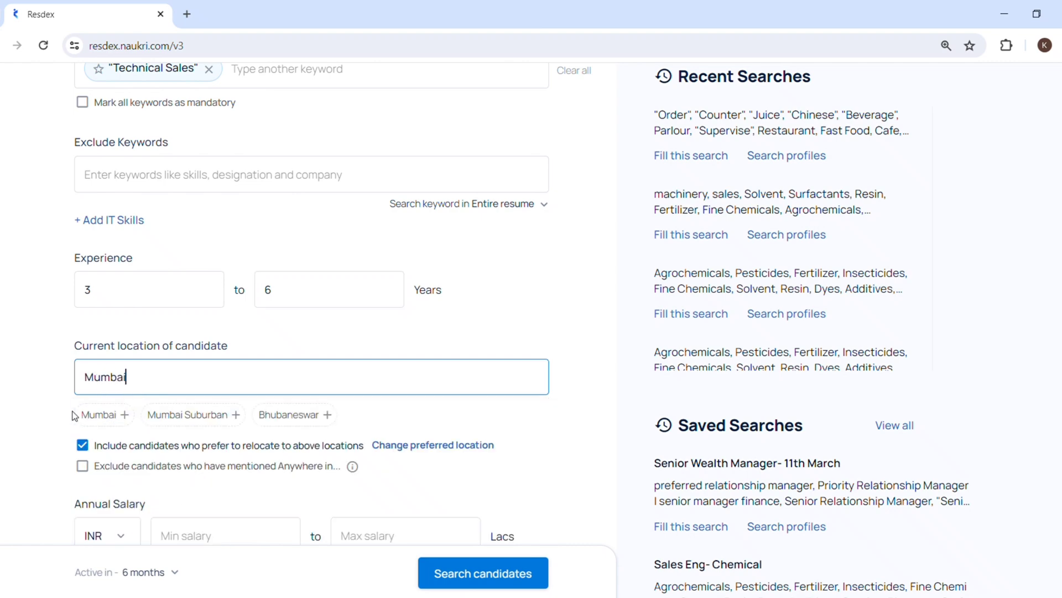
Step: Select Mumbai, Navi Mumbai and Thane as current locations
left_click(100, 414)
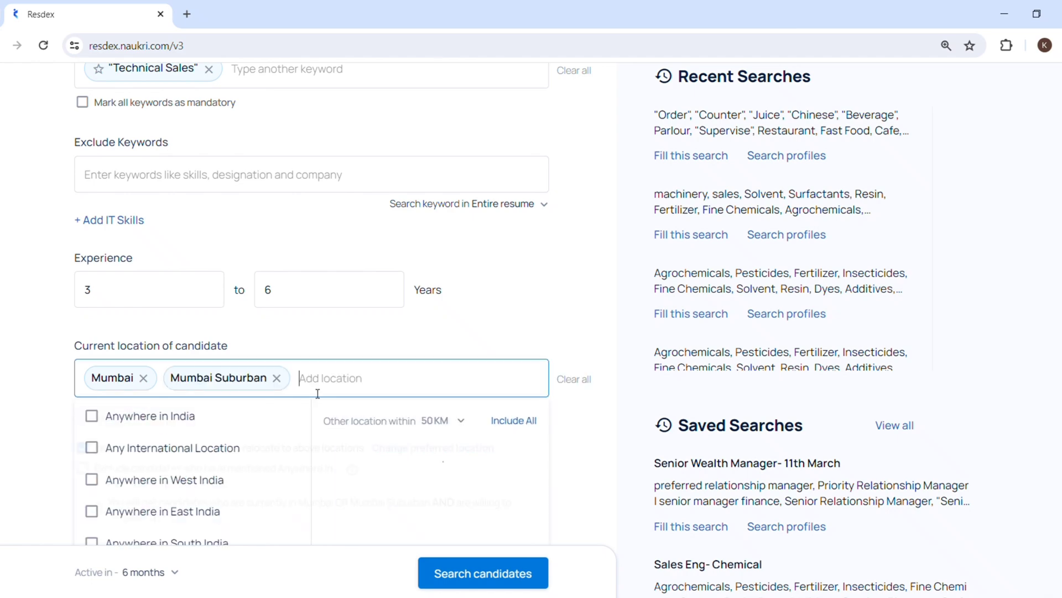
type("NAvi")
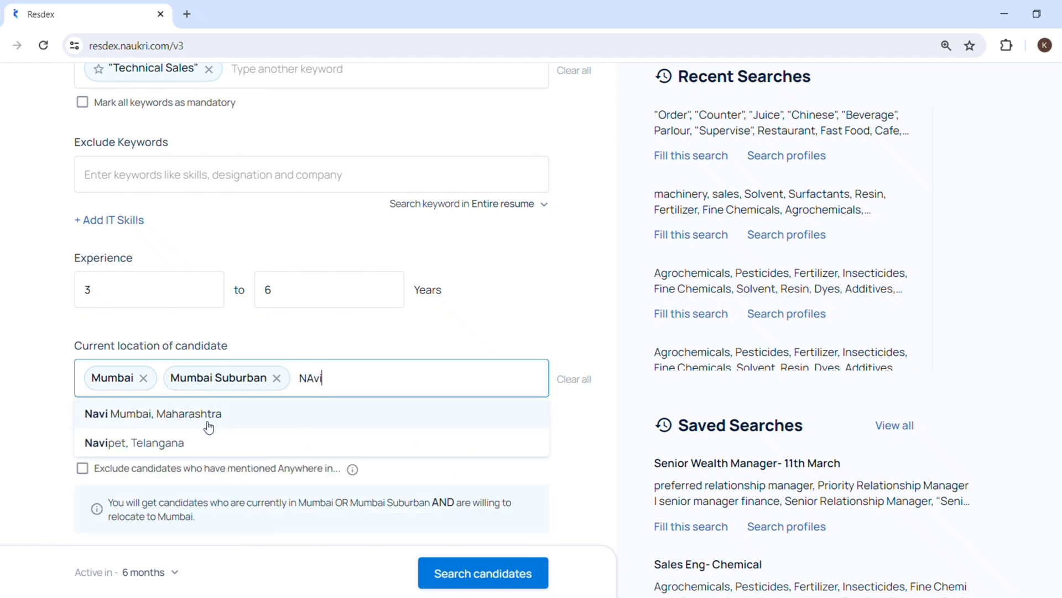
left_click(152, 412)
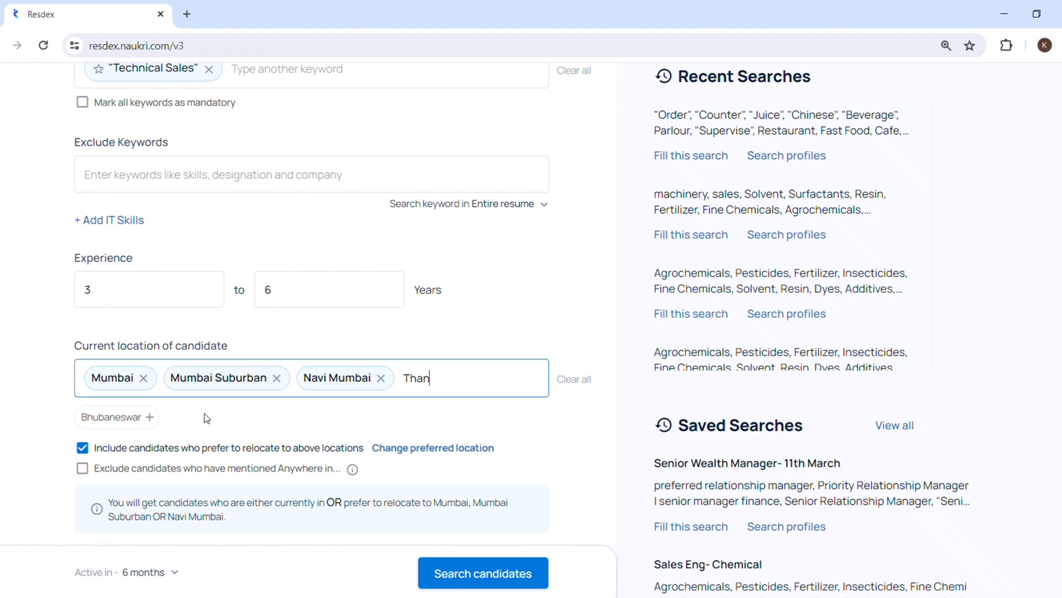
type("e")
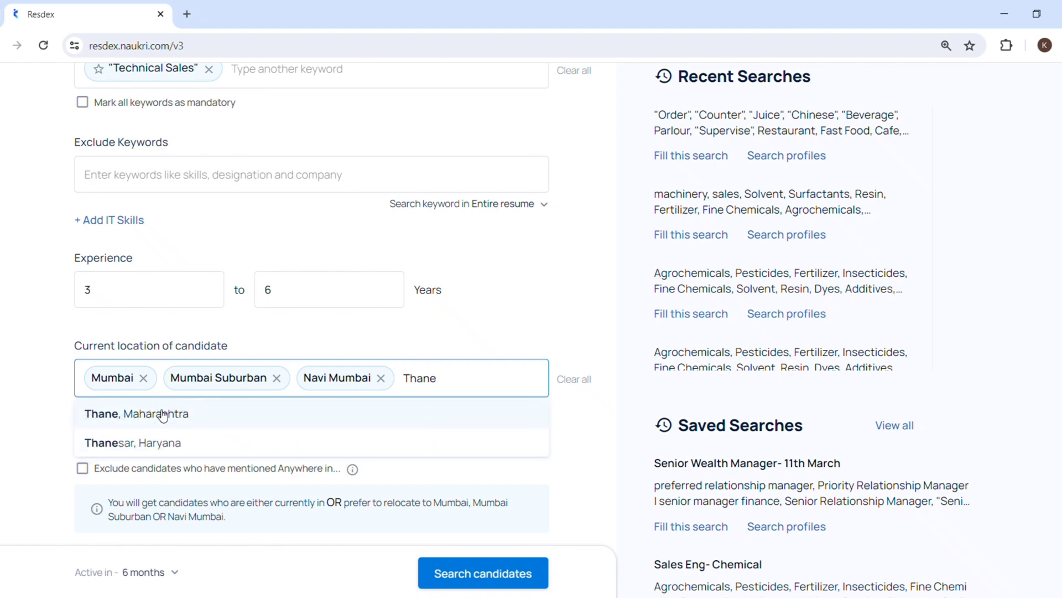
left_click(135, 413)
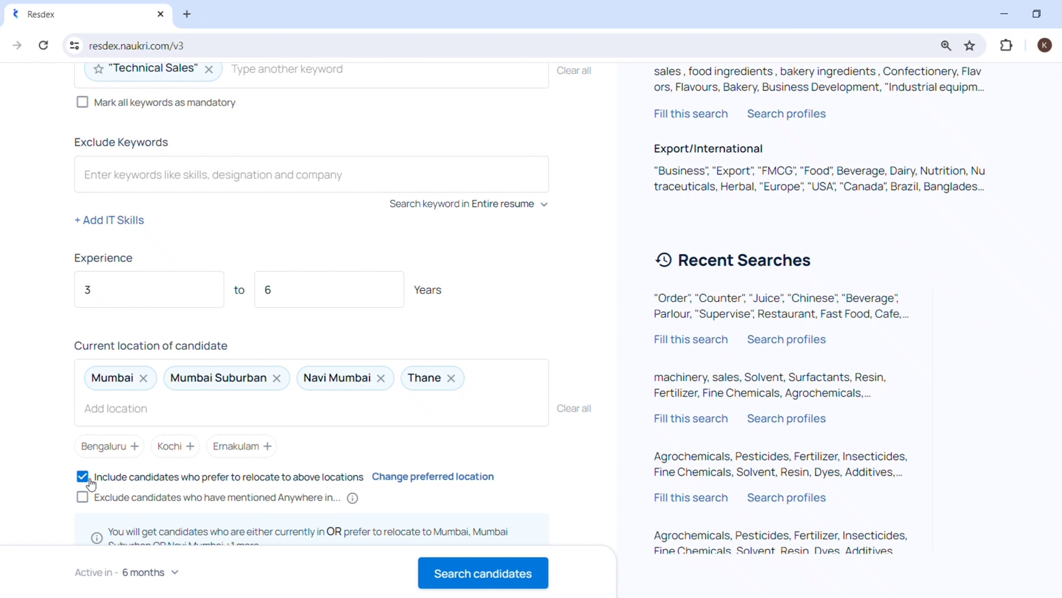
Step: Exclude candidates who merely prefer relocating to those locations
left_click(82, 476)
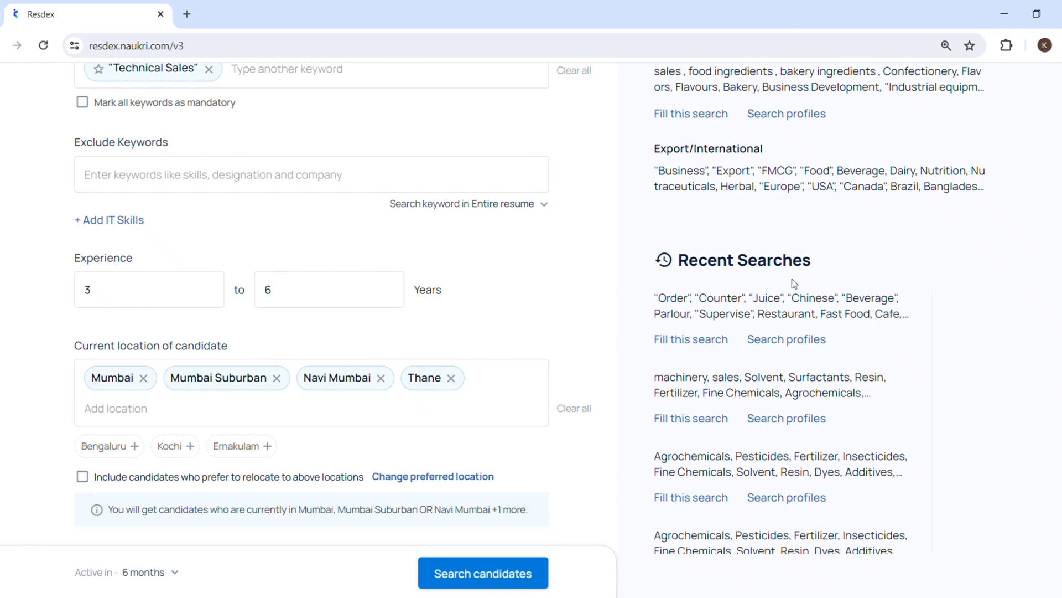
scroll("down", 3)
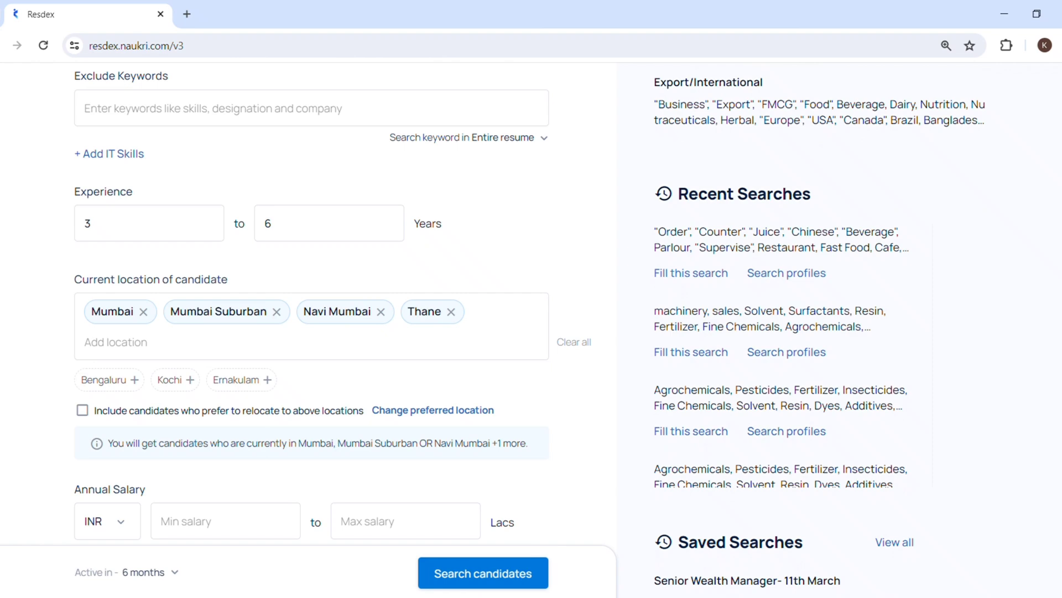
scroll("down", 3)
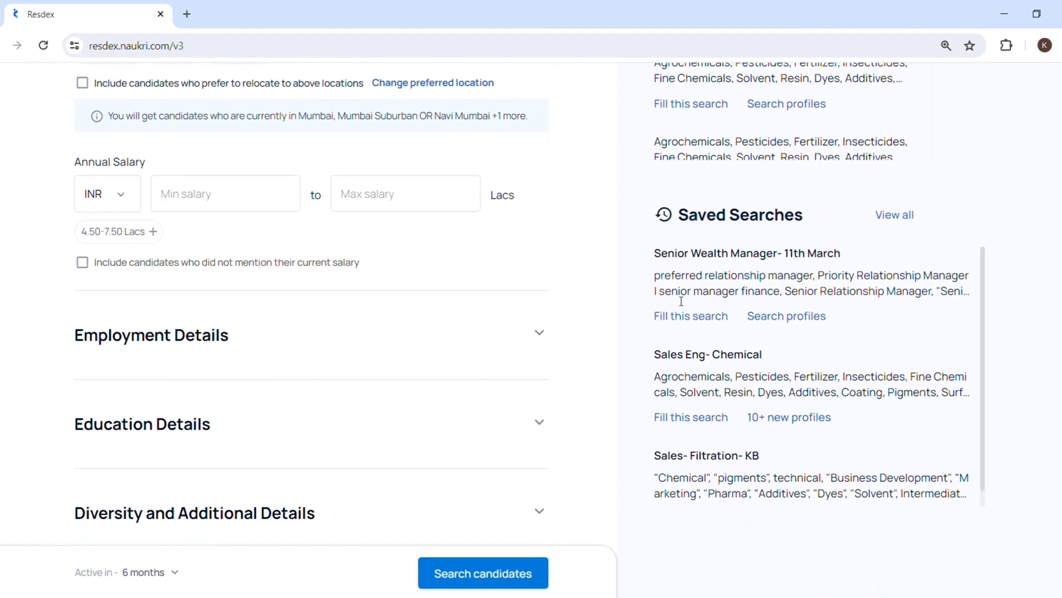
Step: Set minimum salary to 5 lakhs, include unstated-salary candidates, and expand Employment Details
left_click(225, 193)
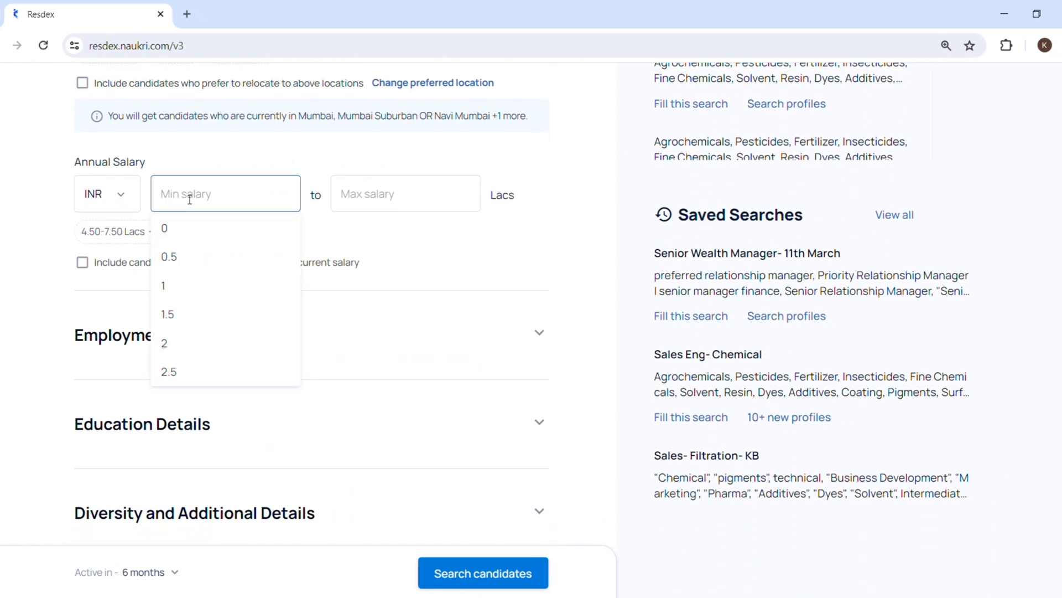
left_click(405, 192)
type("8")
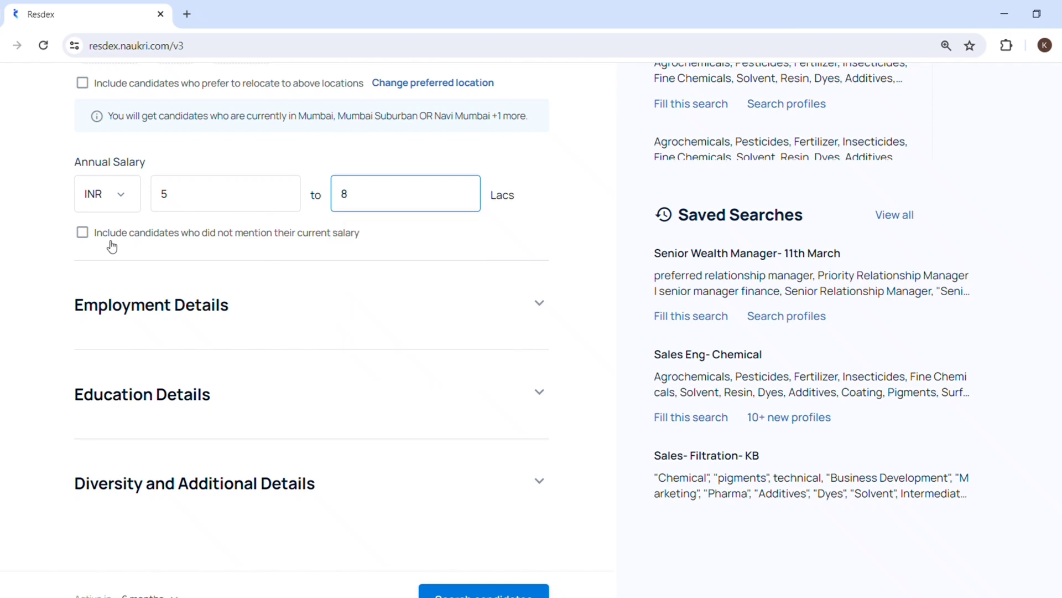
mouse_move(120, 232)
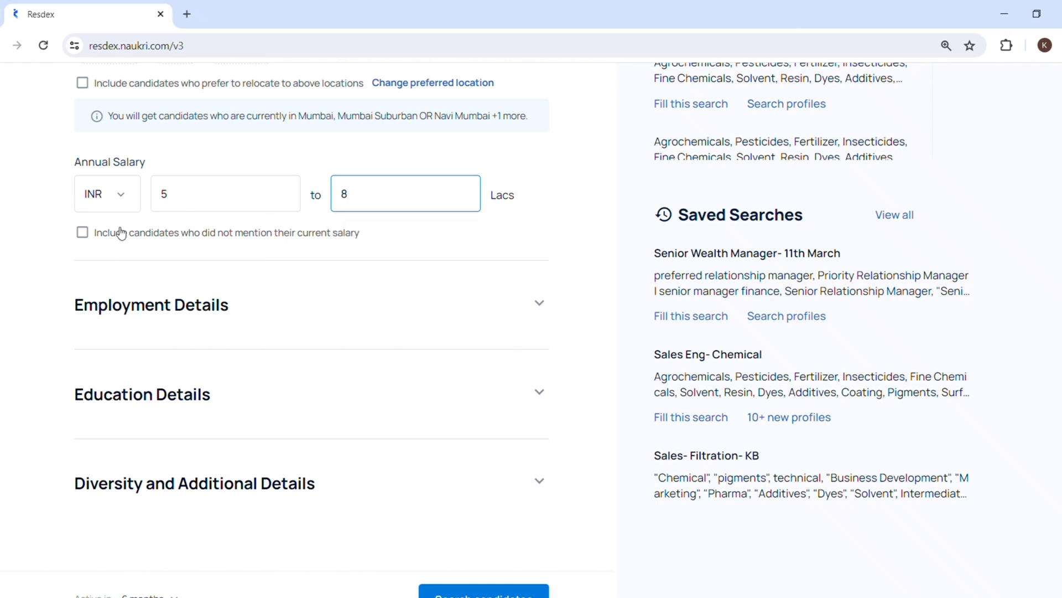
left_click(82, 233)
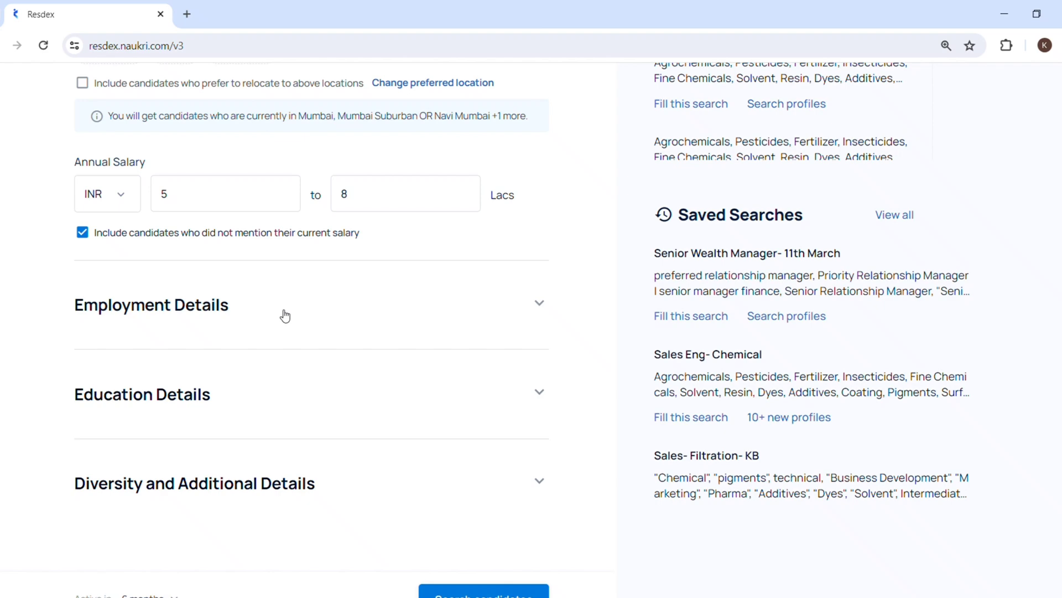
left_click(539, 303)
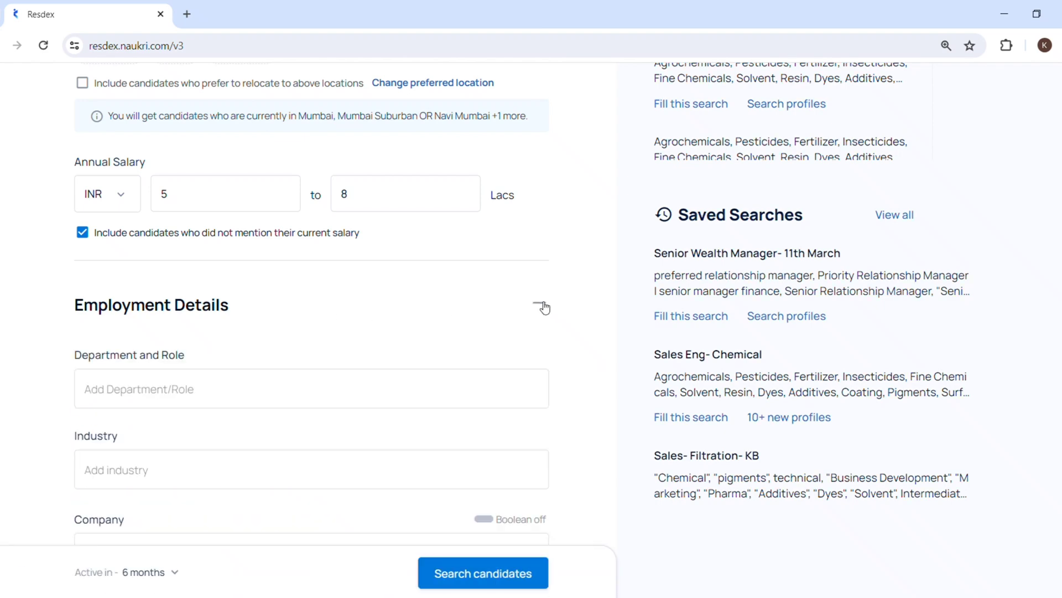
scroll("down", 3)
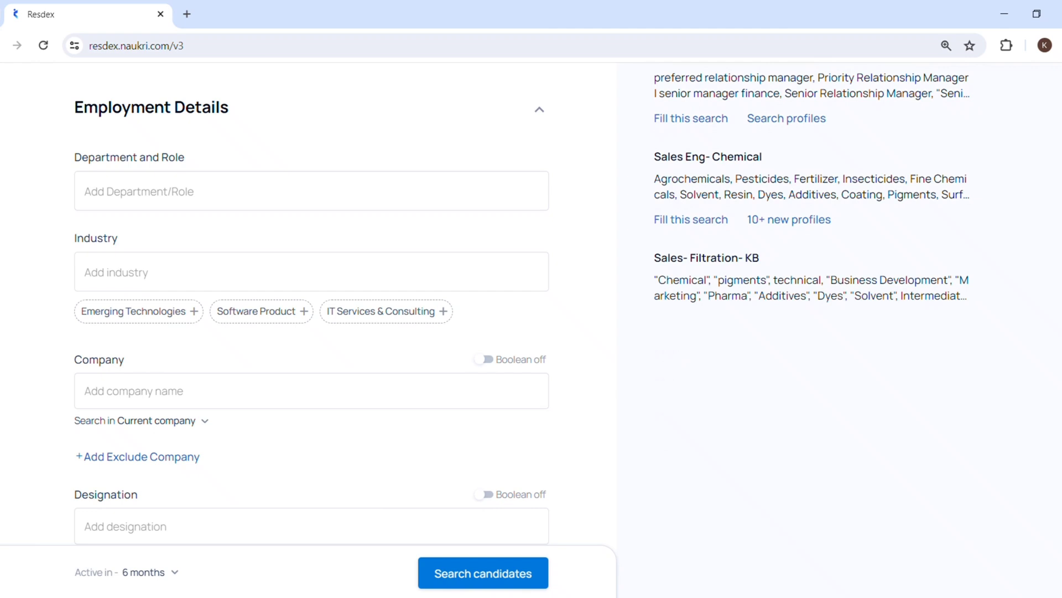
scroll("down", 3)
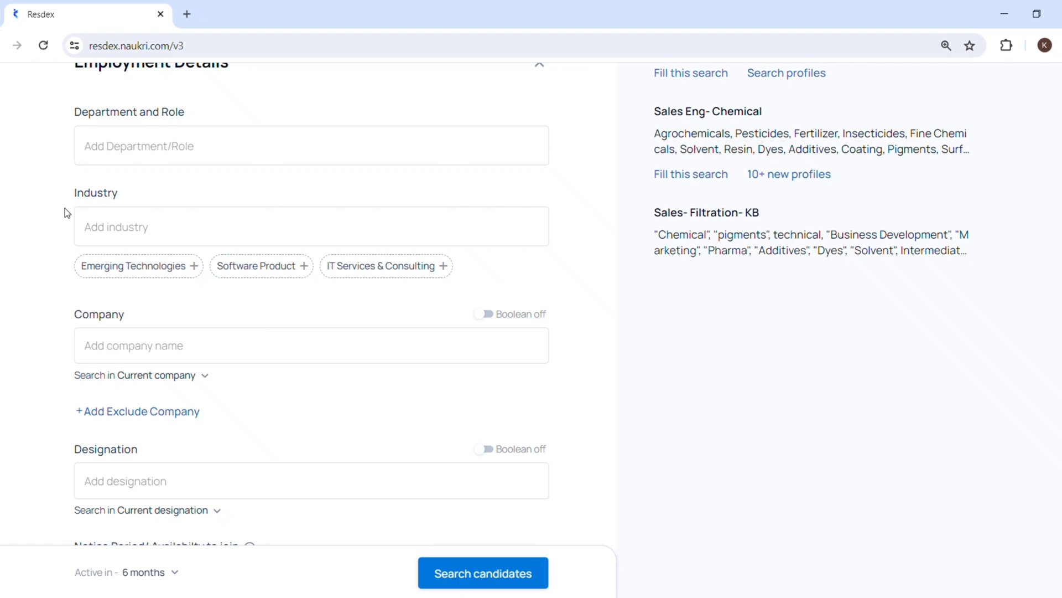
left_click(310, 226)
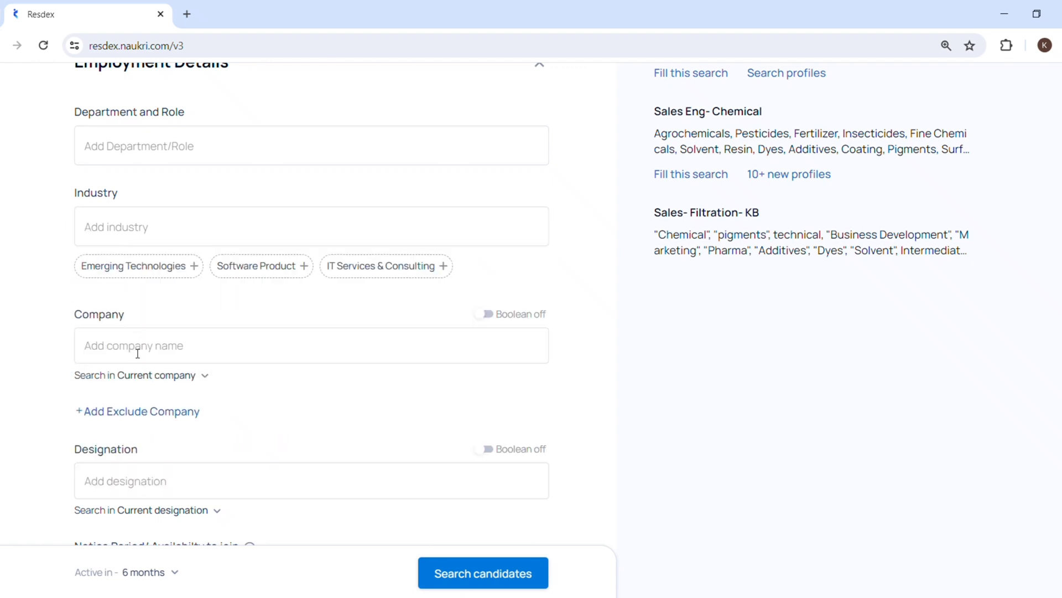
left_click(311, 345)
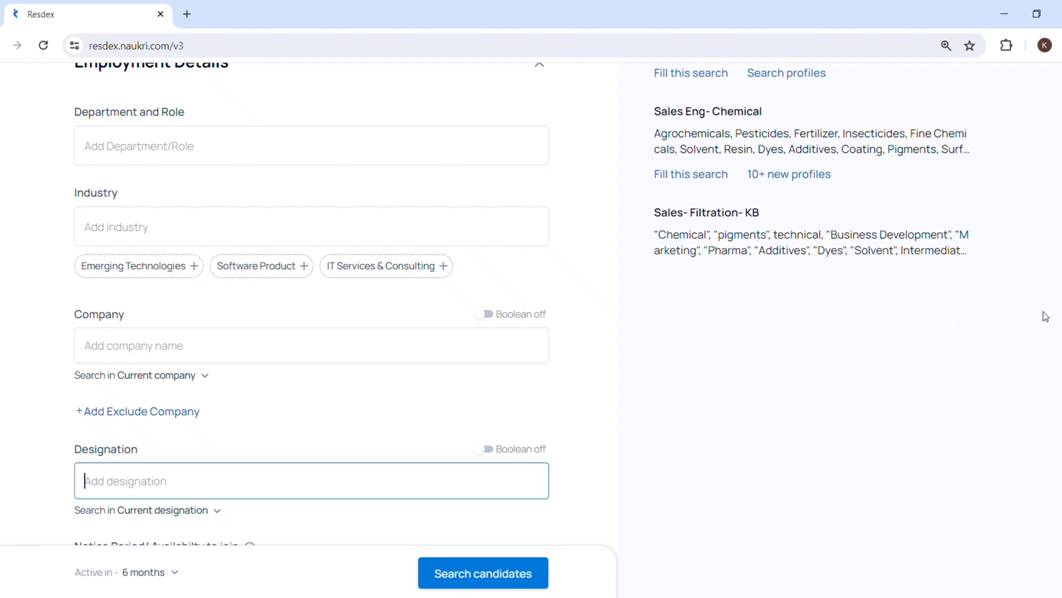
scroll("down", 3)
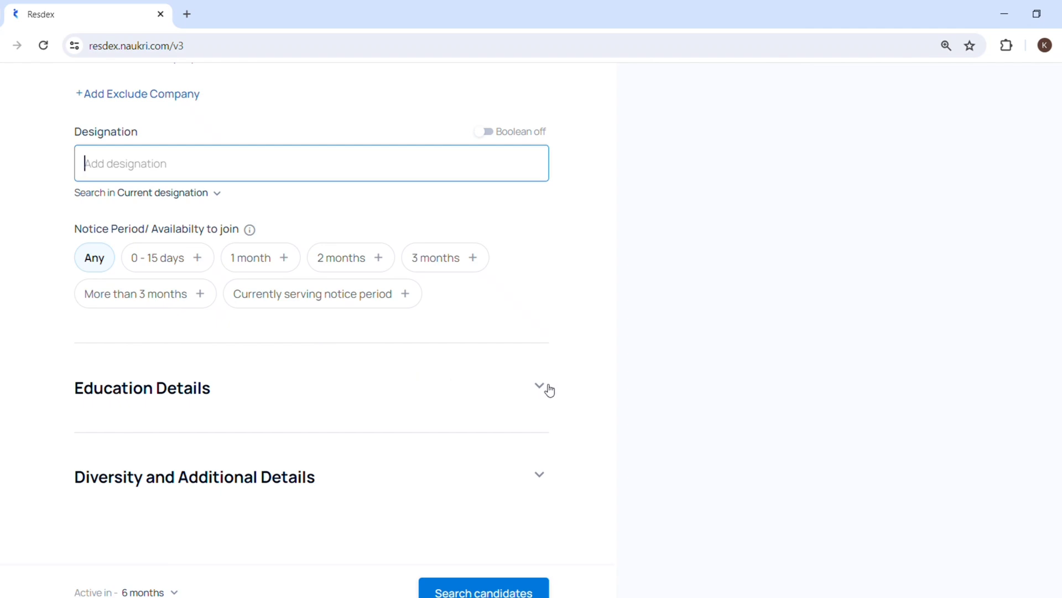
Step: Require a specific UG qualification: B.Tech/B.E. and B.Tech/B.E (From Top Ranked Colleges)
left_click(539, 384)
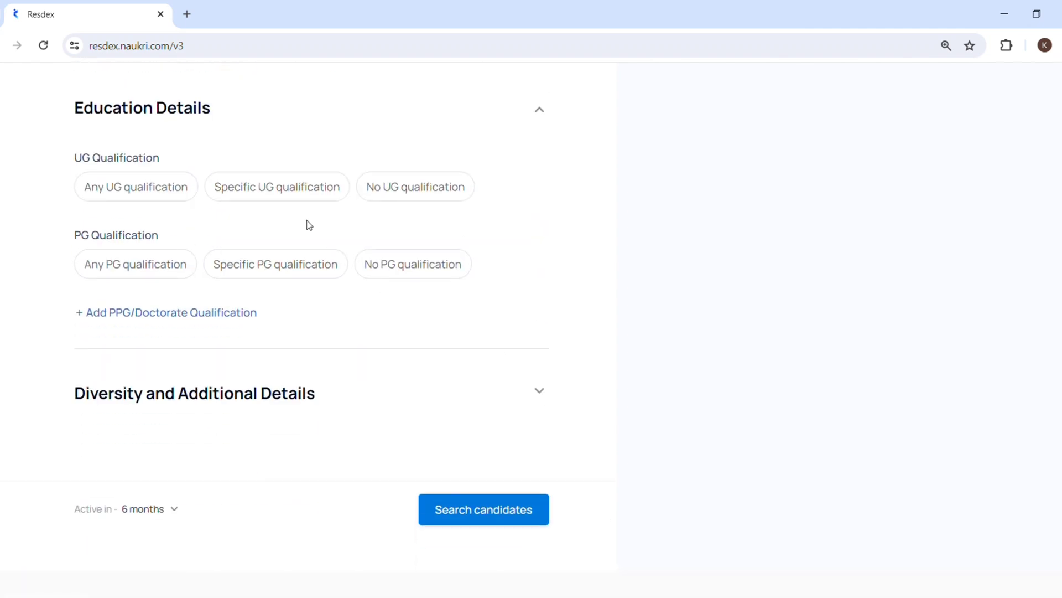
left_click(277, 186)
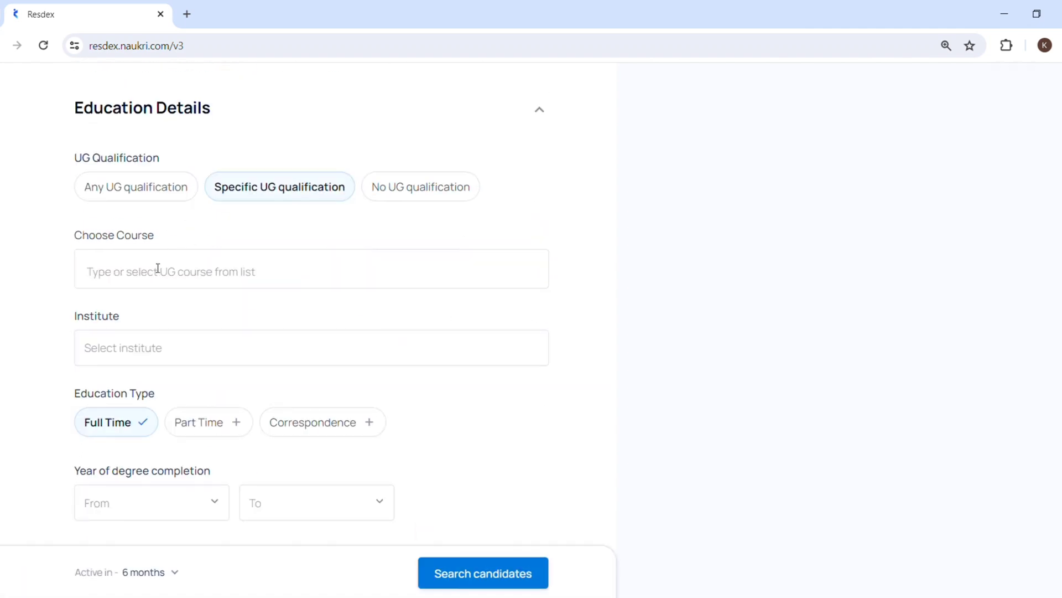
mouse_move(142, 262)
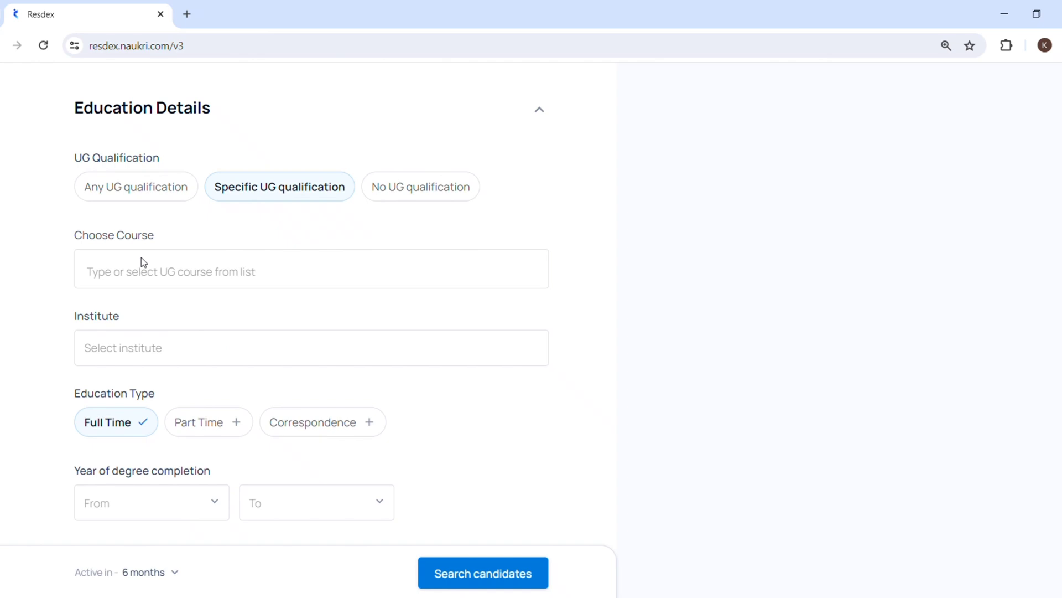
left_click(272, 268)
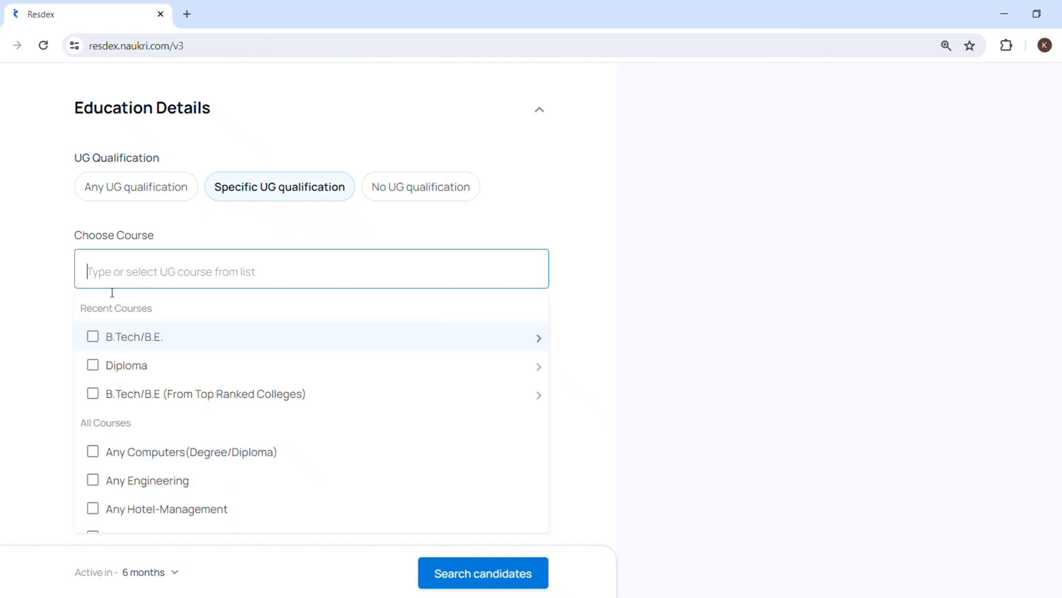
left_click(93, 337)
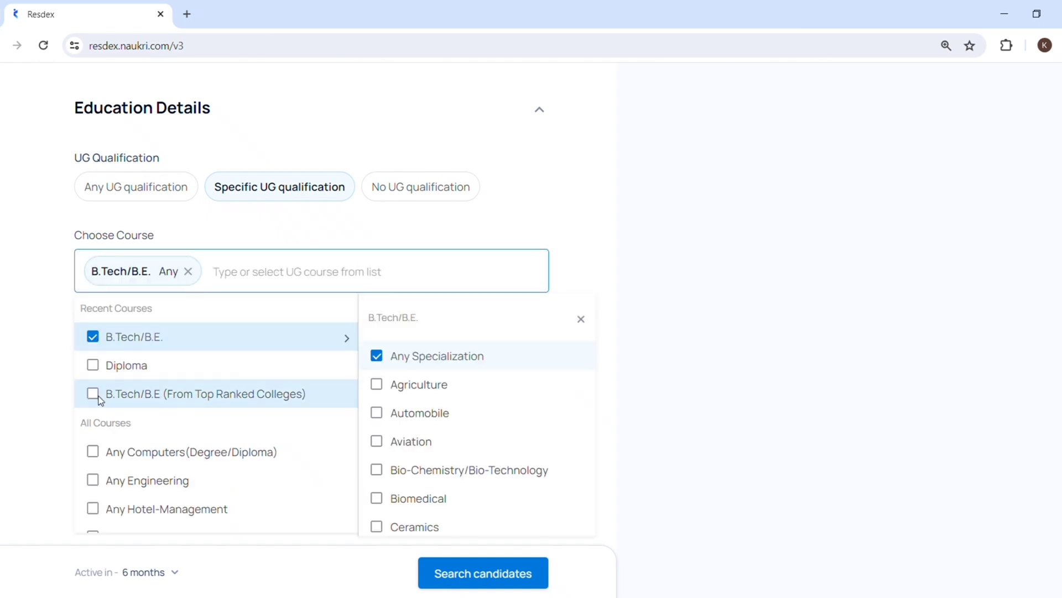
left_click(93, 394)
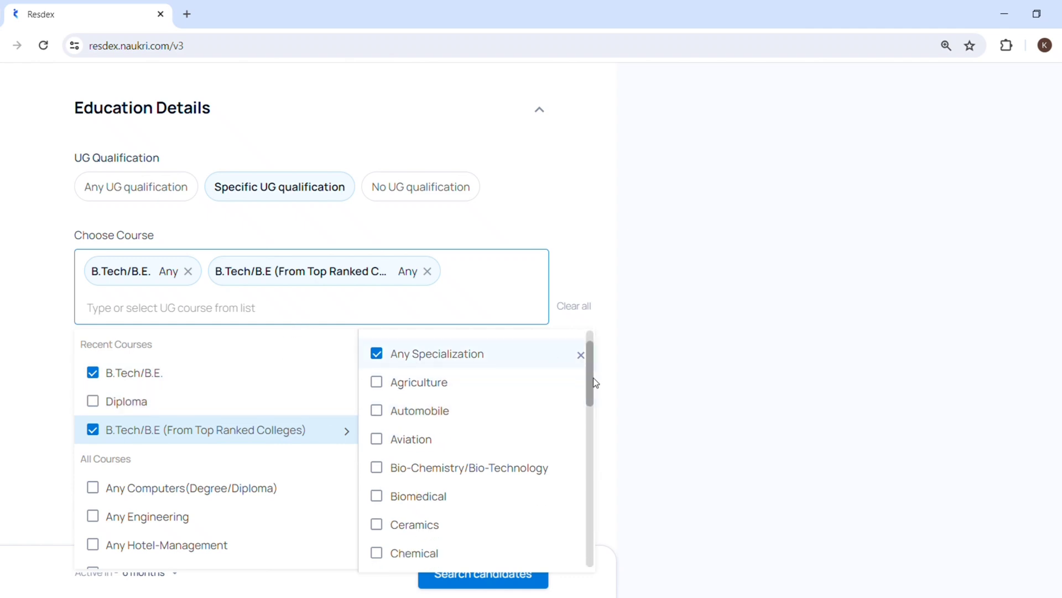
Step: Pick Chemical as the specialization for the chosen degrees
scroll("down", 3)
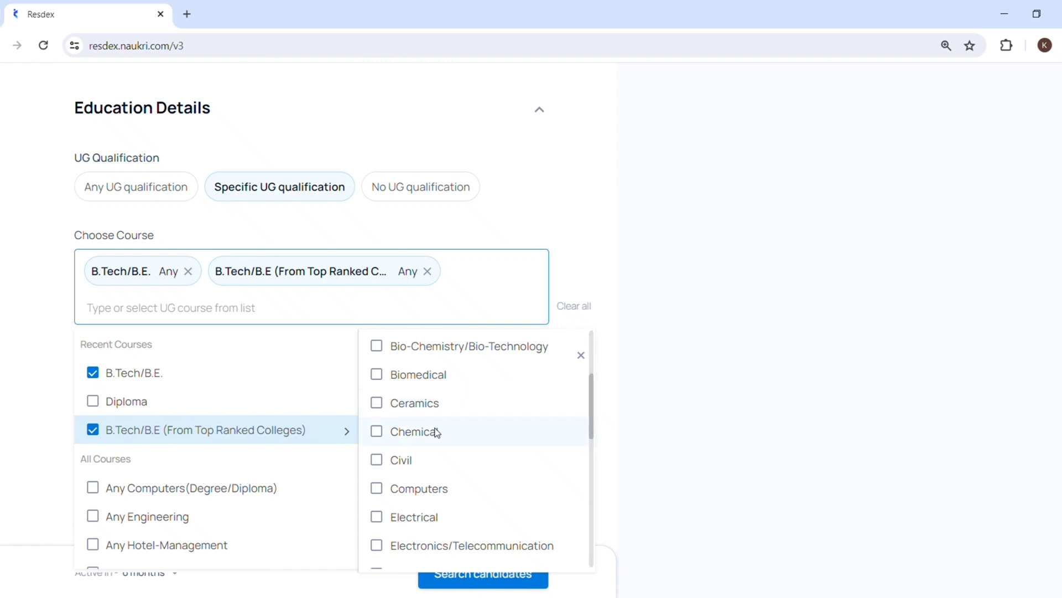
left_click(376, 431)
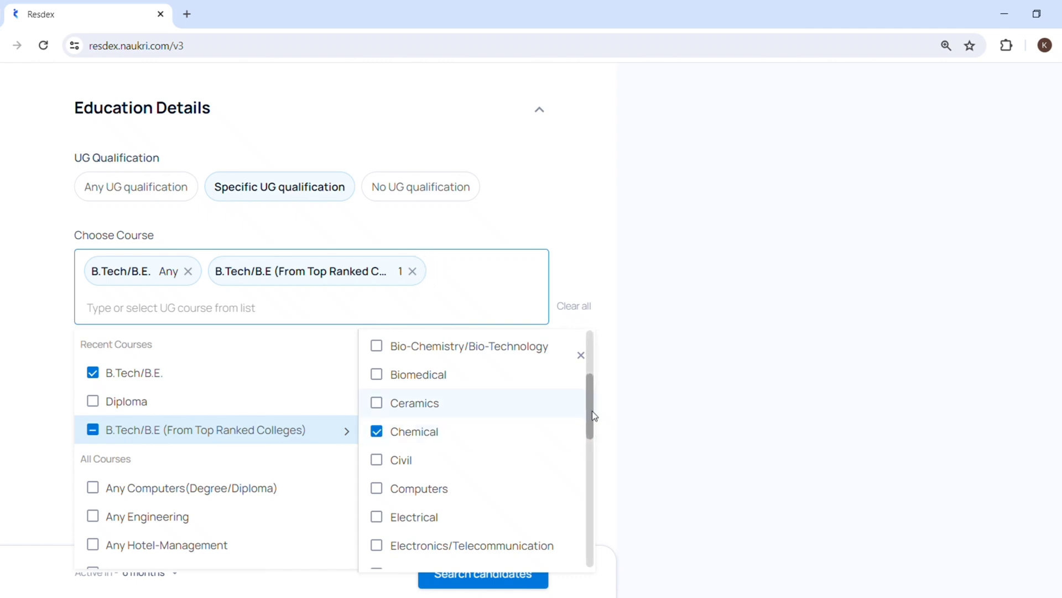
scroll("down", 3)
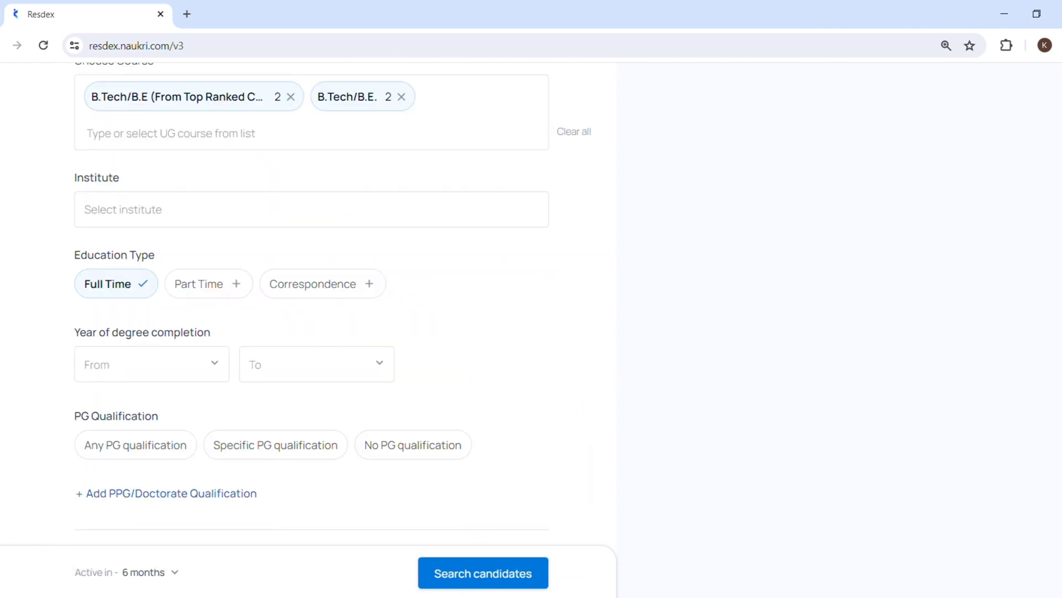
scroll("down", 3)
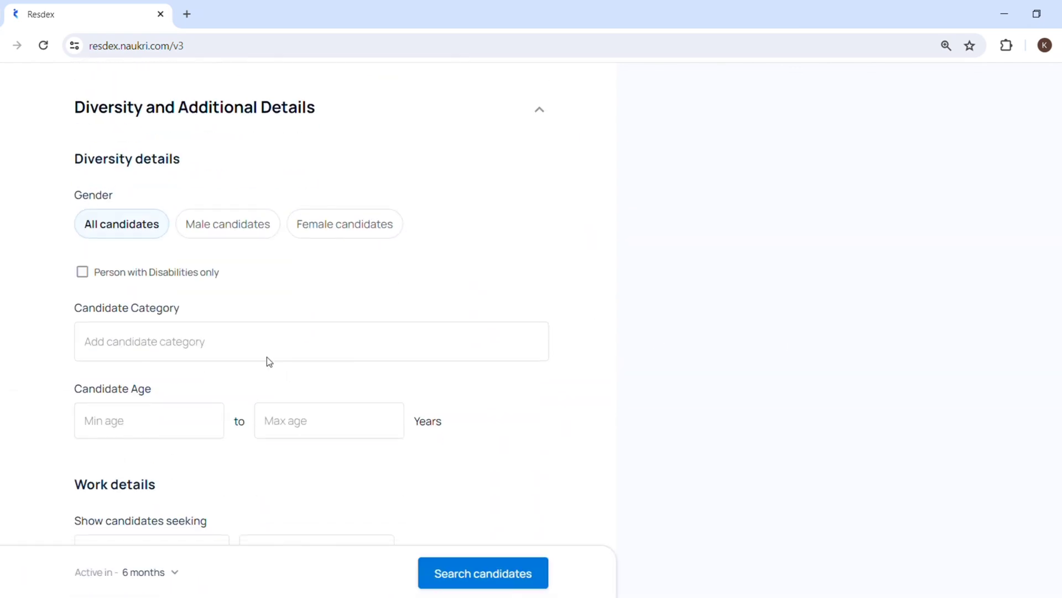
Step: Limit gender to male candidates under Diversity and Additional Details
left_click(225, 223)
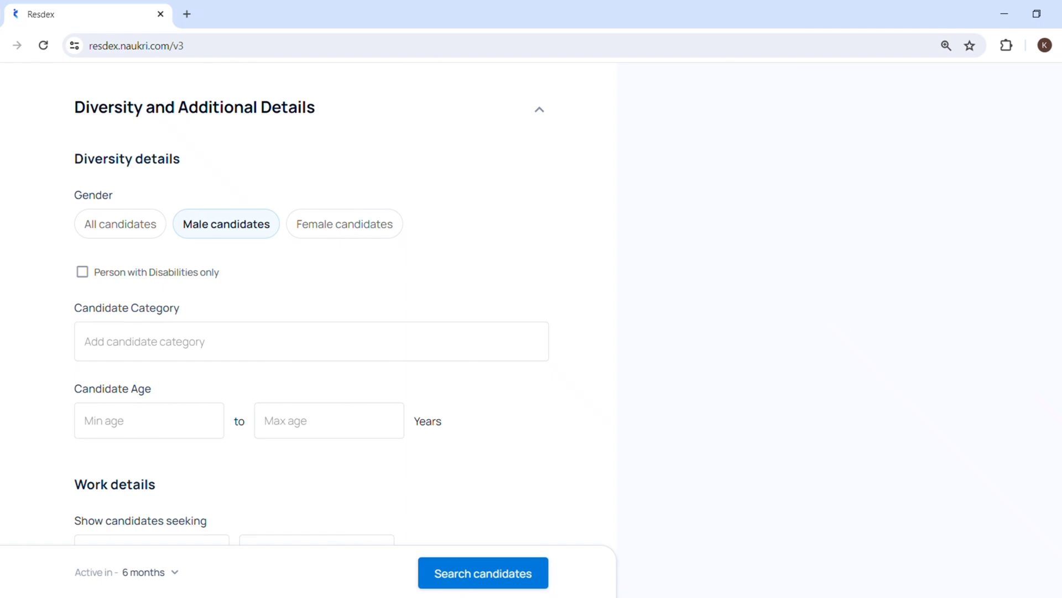
scroll("down", 3)
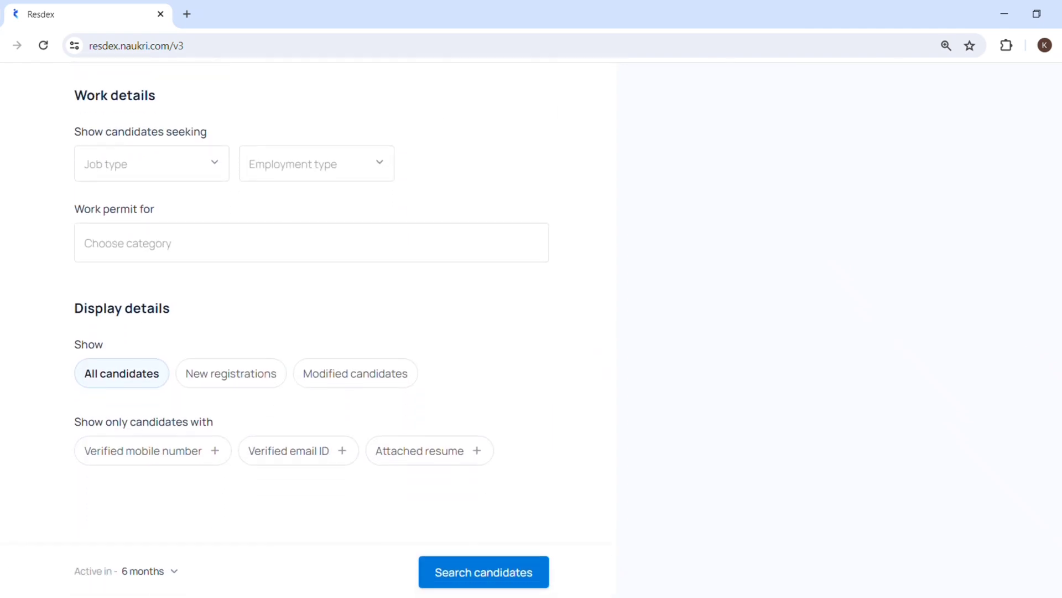
mouse_move(361, 562)
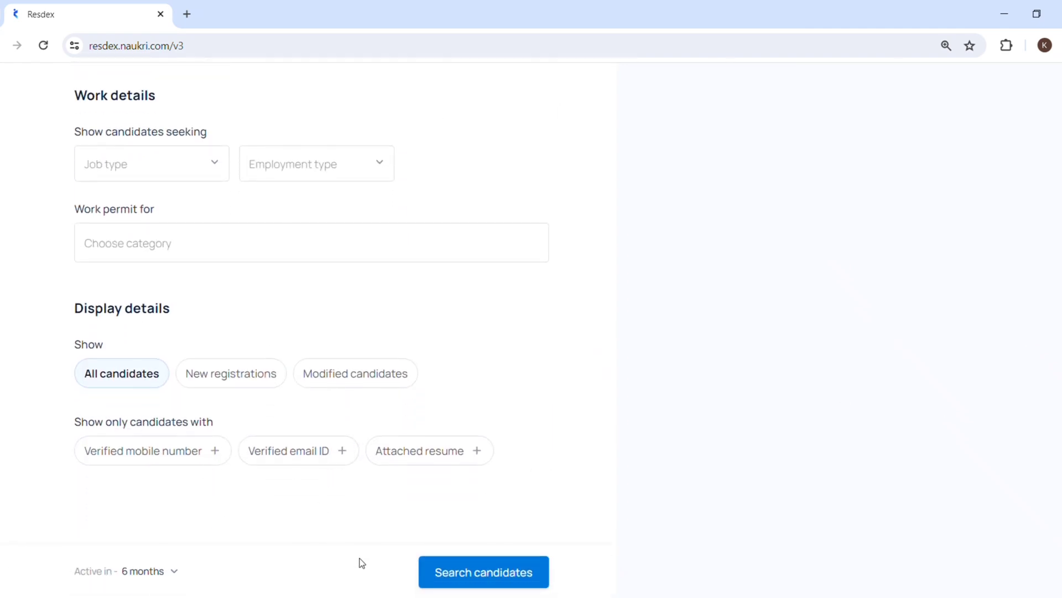
Step: Submit Search candidates to load the 1,319 matching profiles
left_click(484, 571)
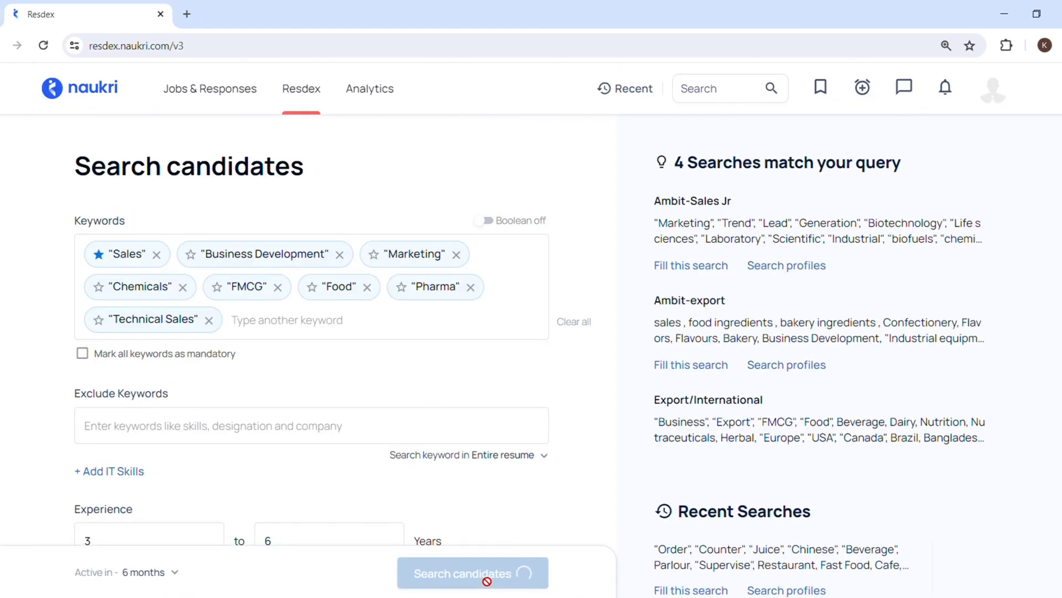
left_click(483, 572)
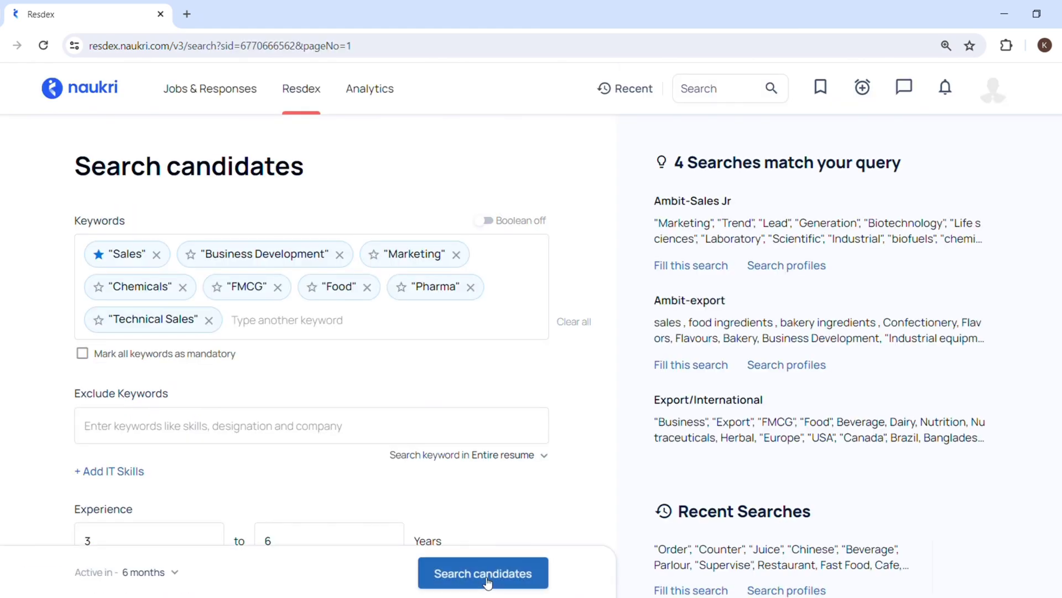
left_click(482, 573)
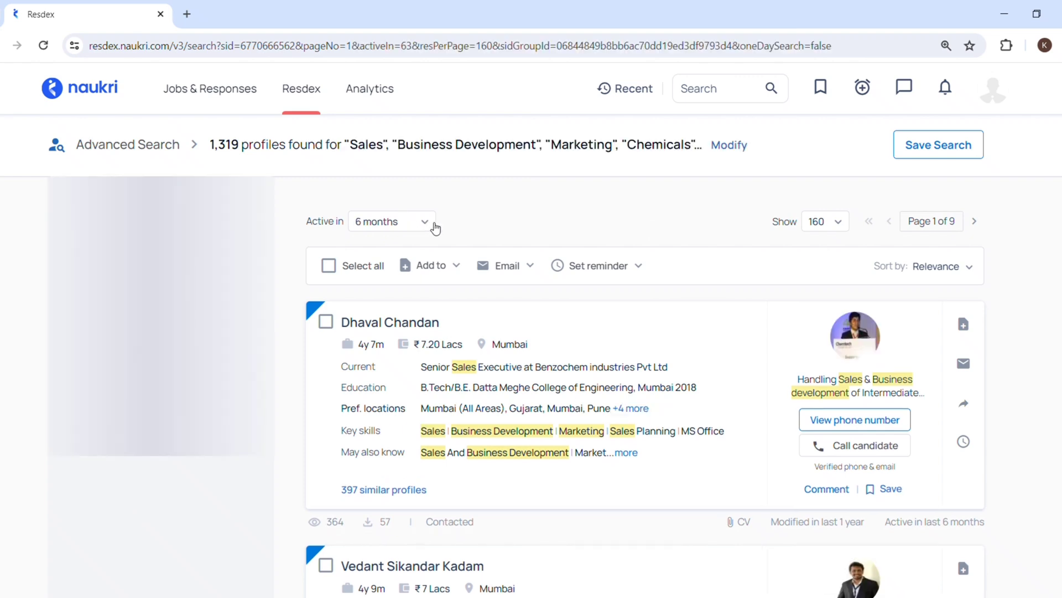
Step: Set 'Active in' to 30 days, narrowing results to 937 profiles
left_click(392, 222)
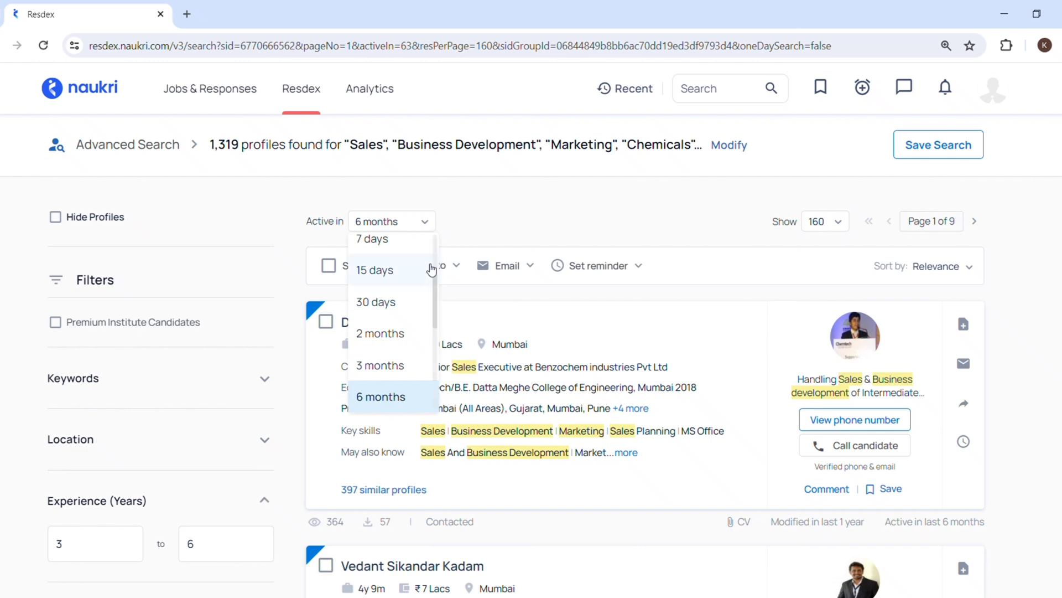
mouse_move(414, 306)
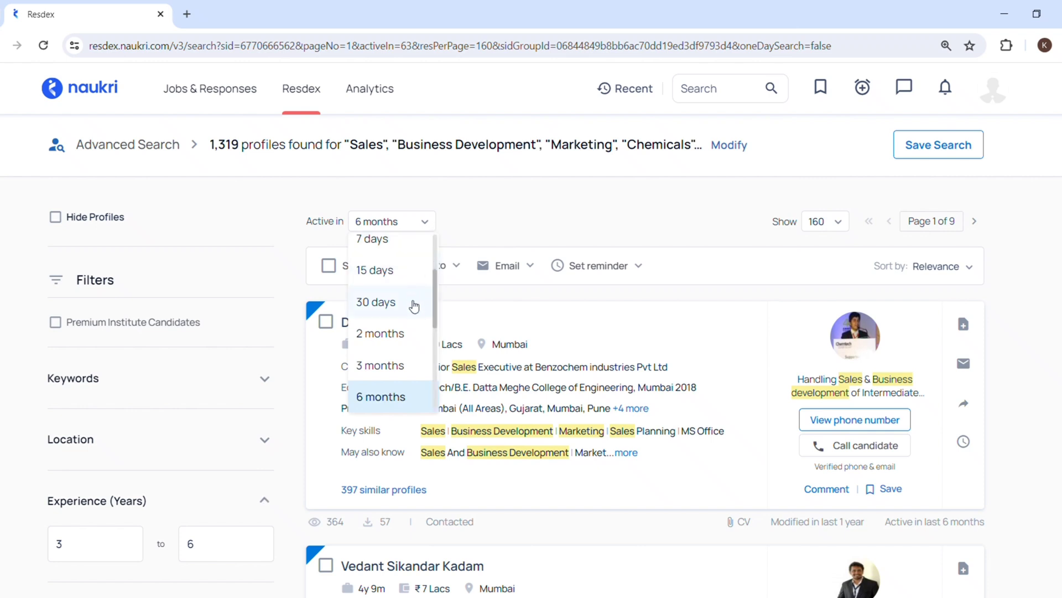
mouse_move(437, 310)
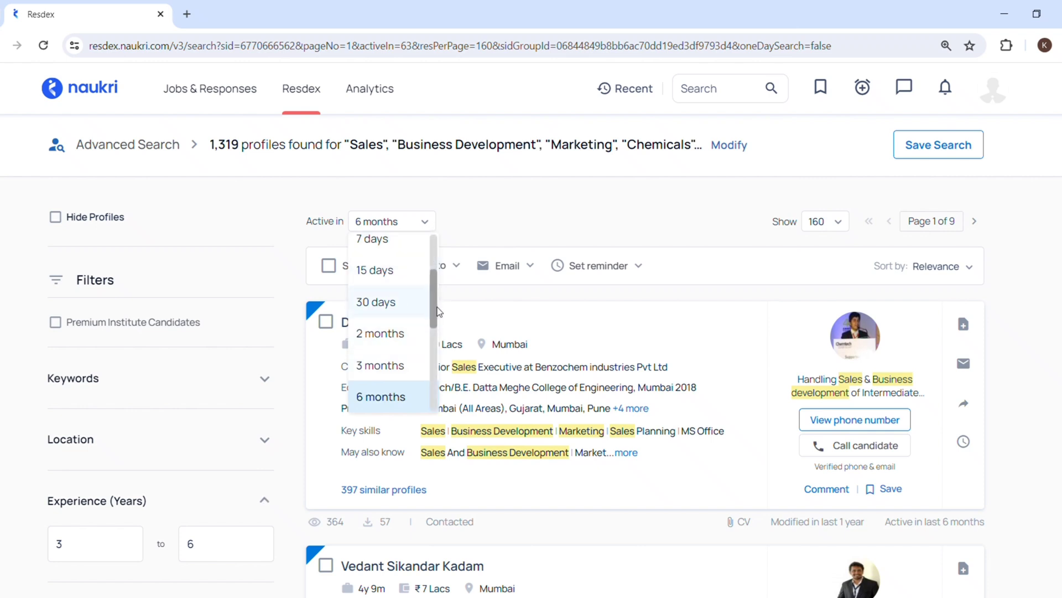
scroll("down", 3)
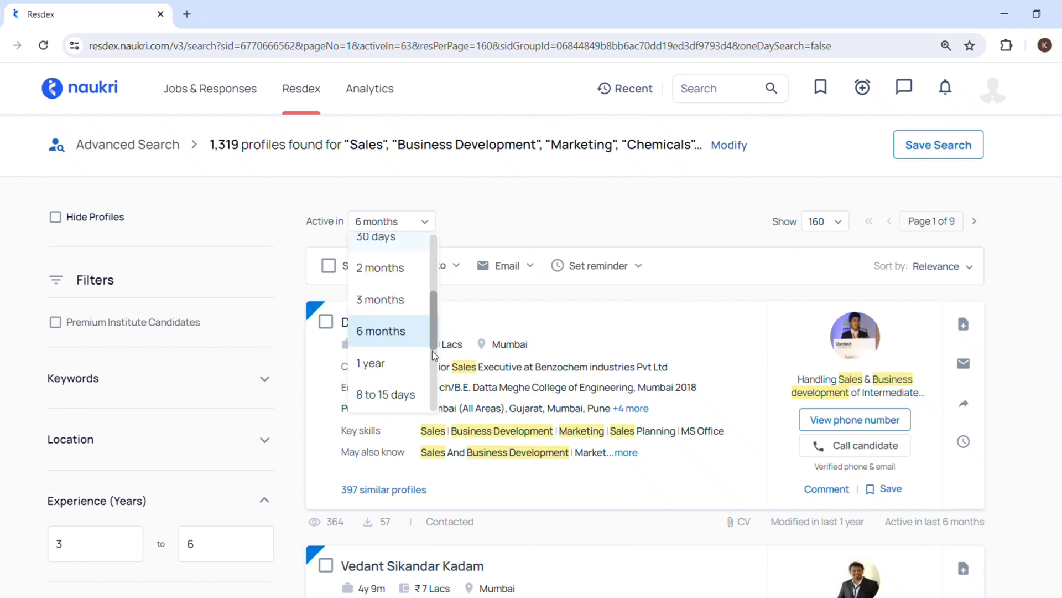
scroll("up", 3)
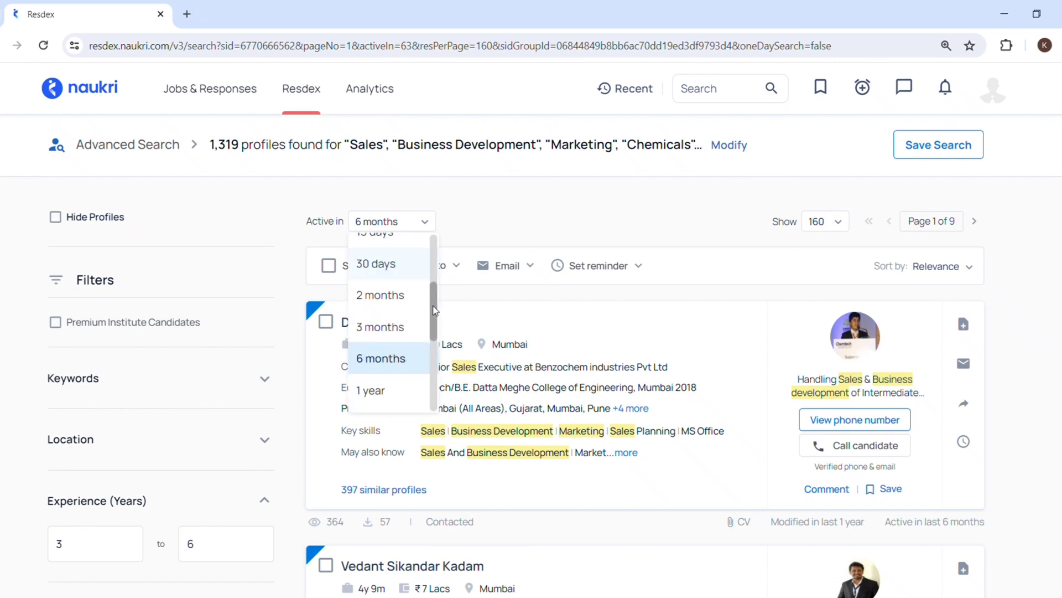
scroll("up", 3)
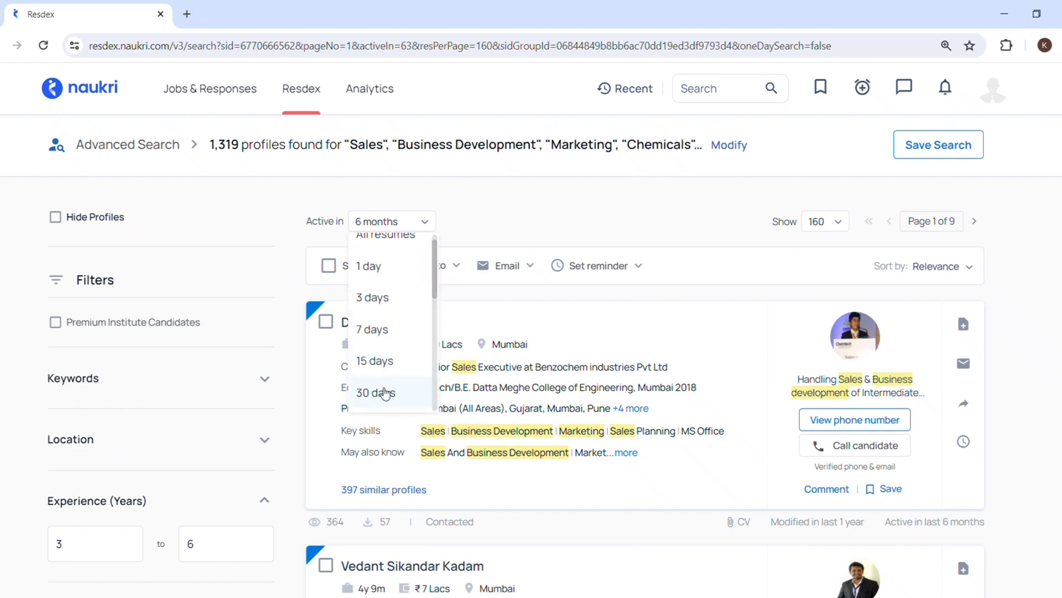
left_click(375, 391)
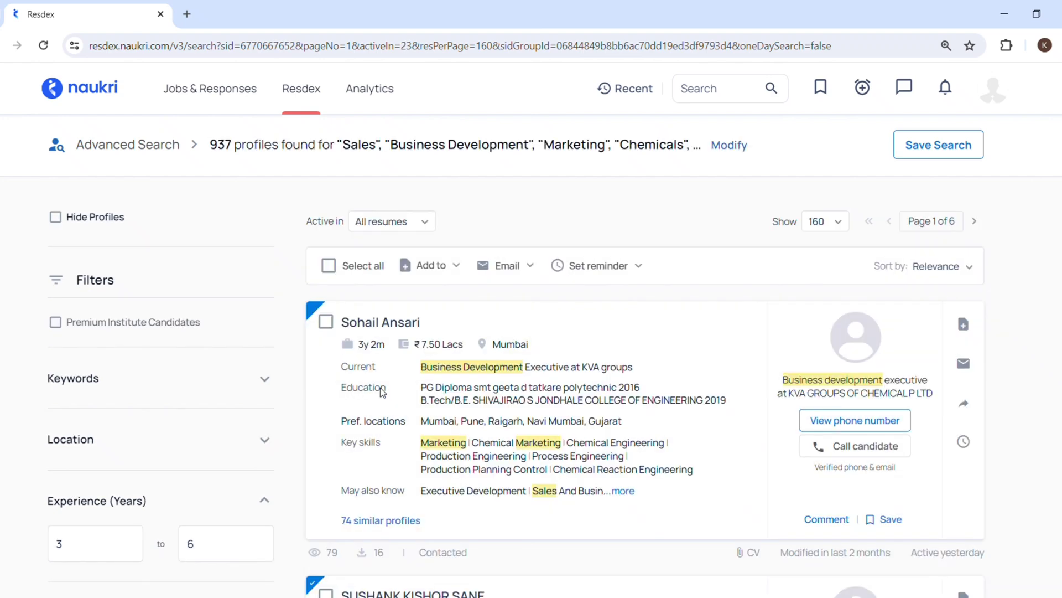
Step: Expand the first candidate's 'May also know' skills list via 'more'
left_click(391, 221)
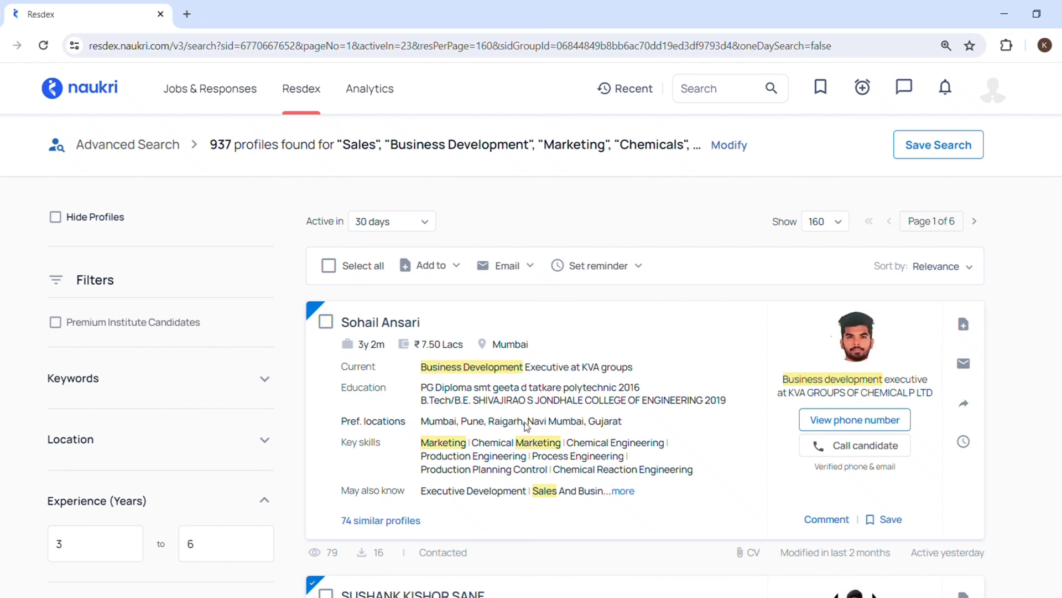
mouse_move(394, 354)
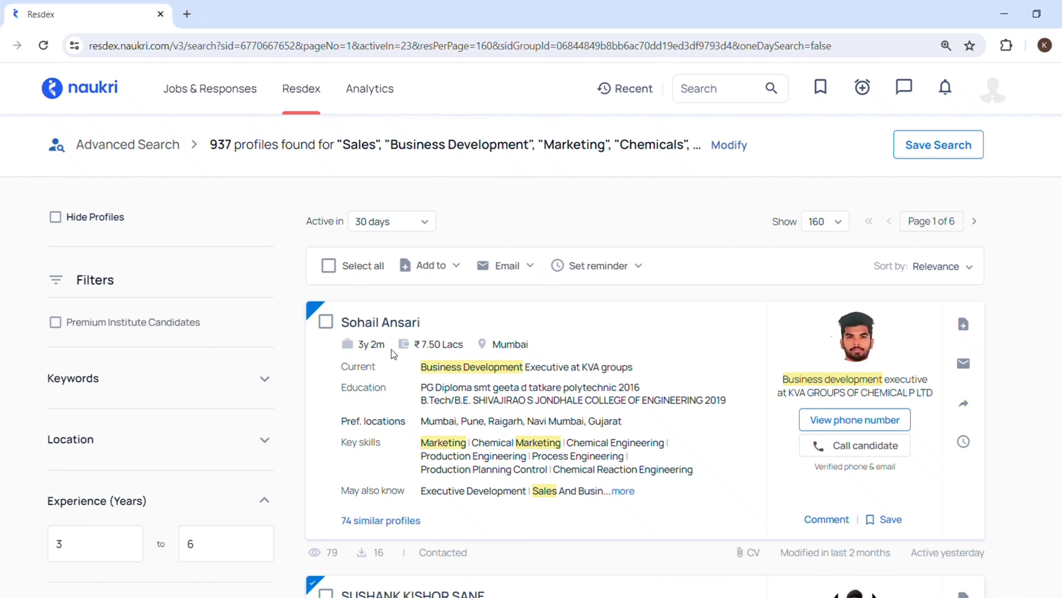
mouse_move(323, 288)
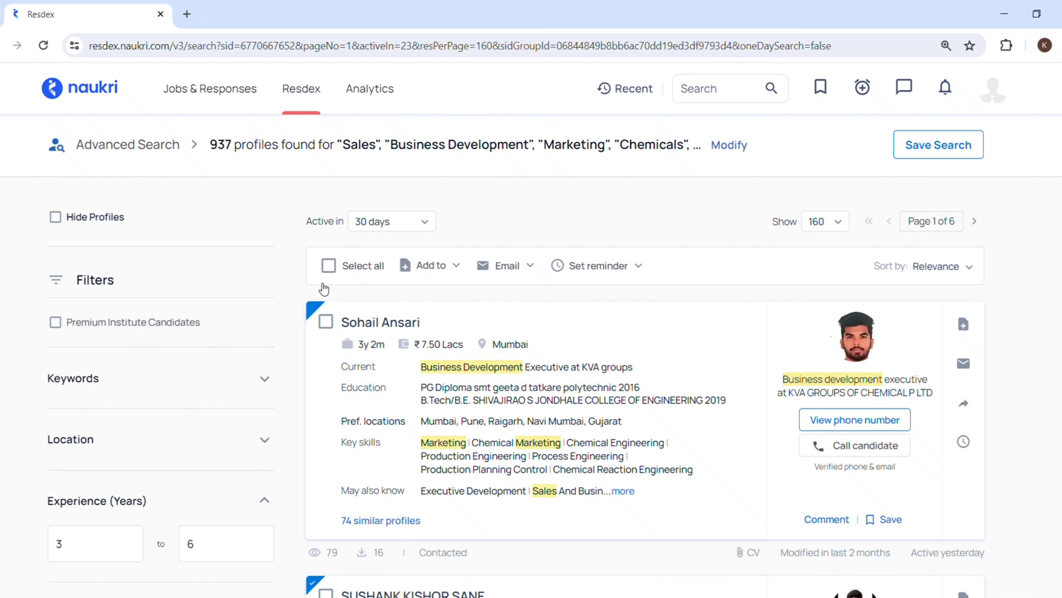
mouse_move(946, 252)
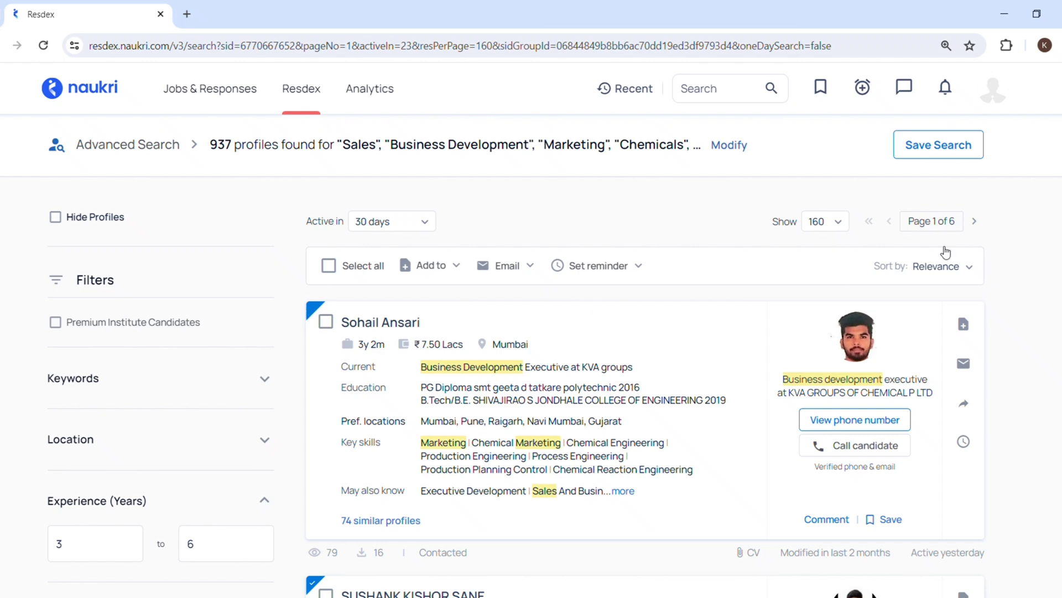
scroll("down", 3)
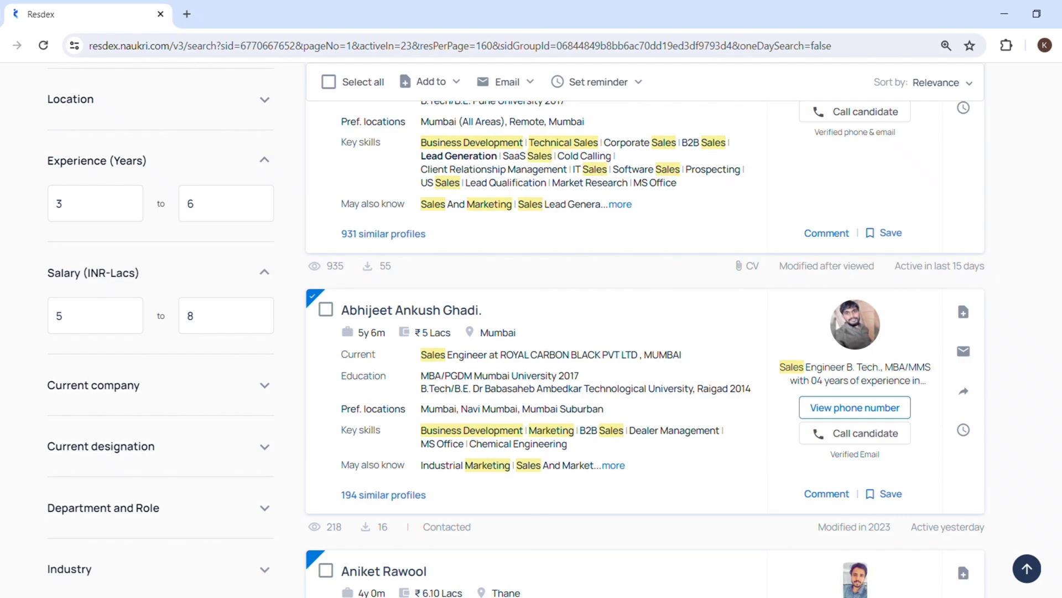
scroll("down", 3)
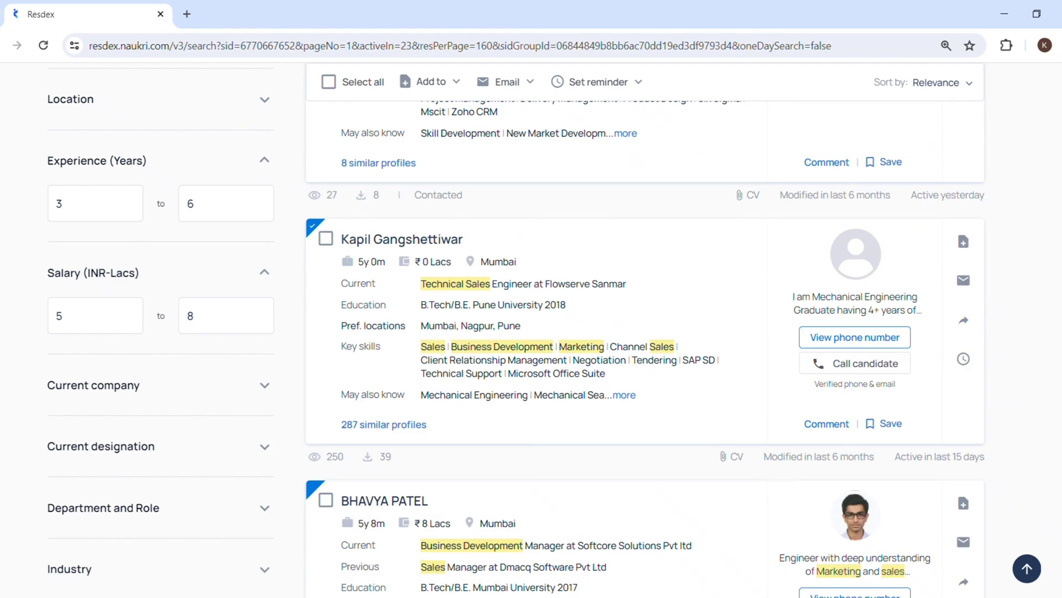
scroll("up", 3)
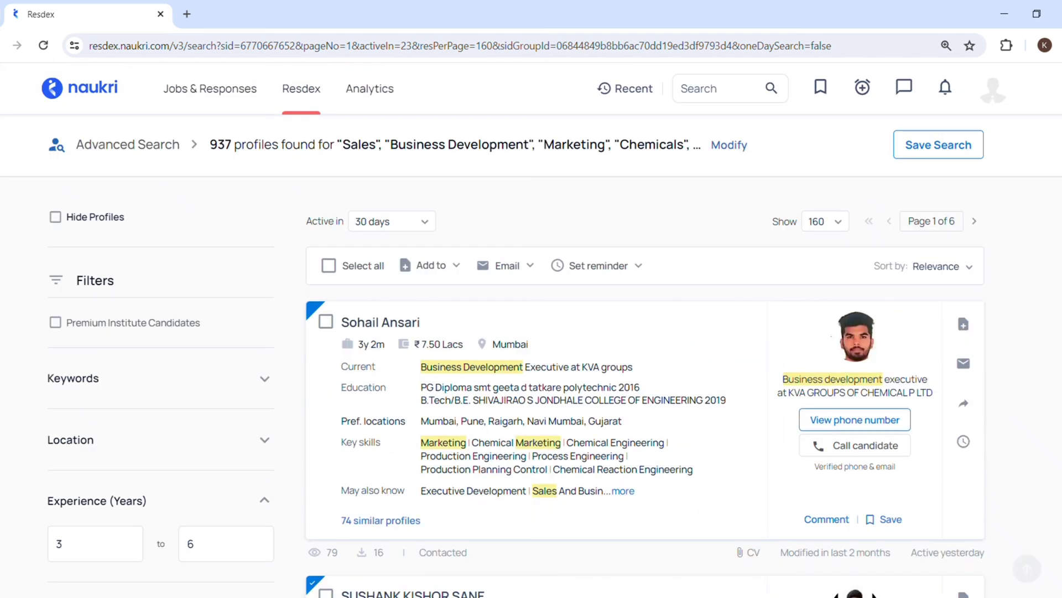
mouse_move(415, 398)
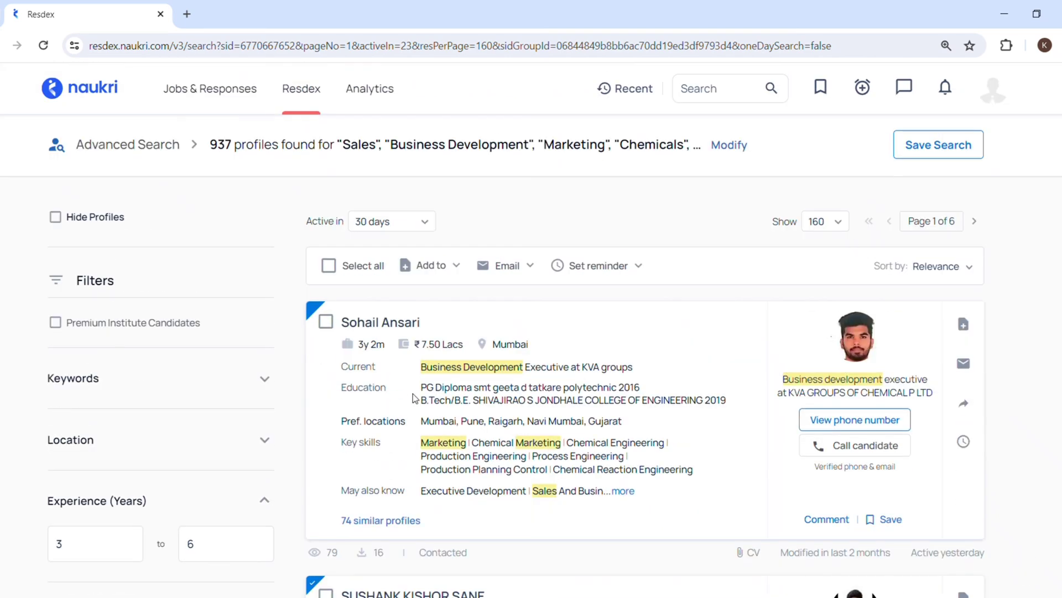
mouse_move(479, 357)
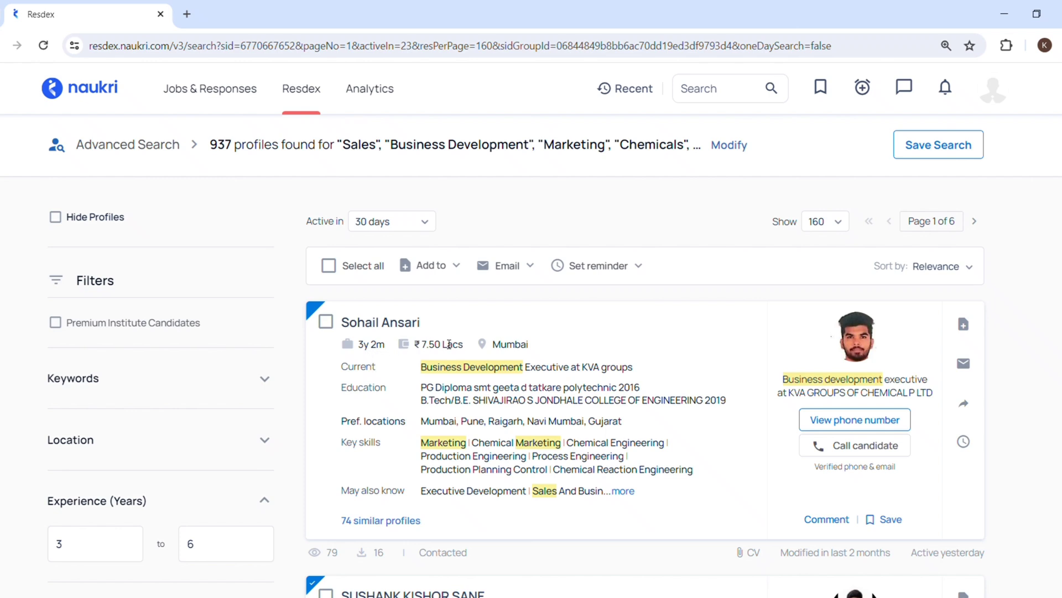
mouse_move(473, 367)
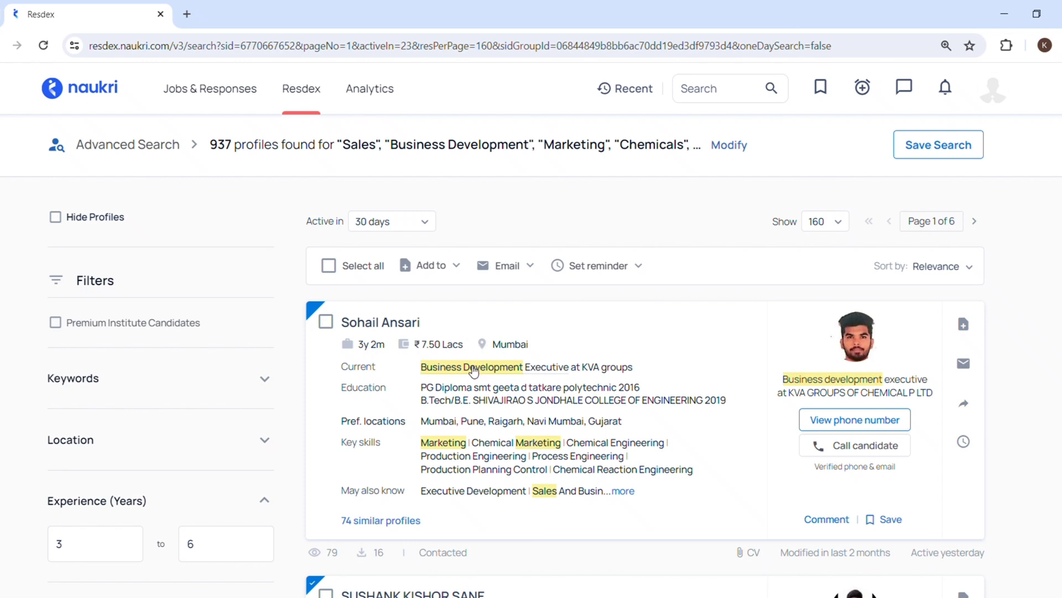
mouse_move(604, 373)
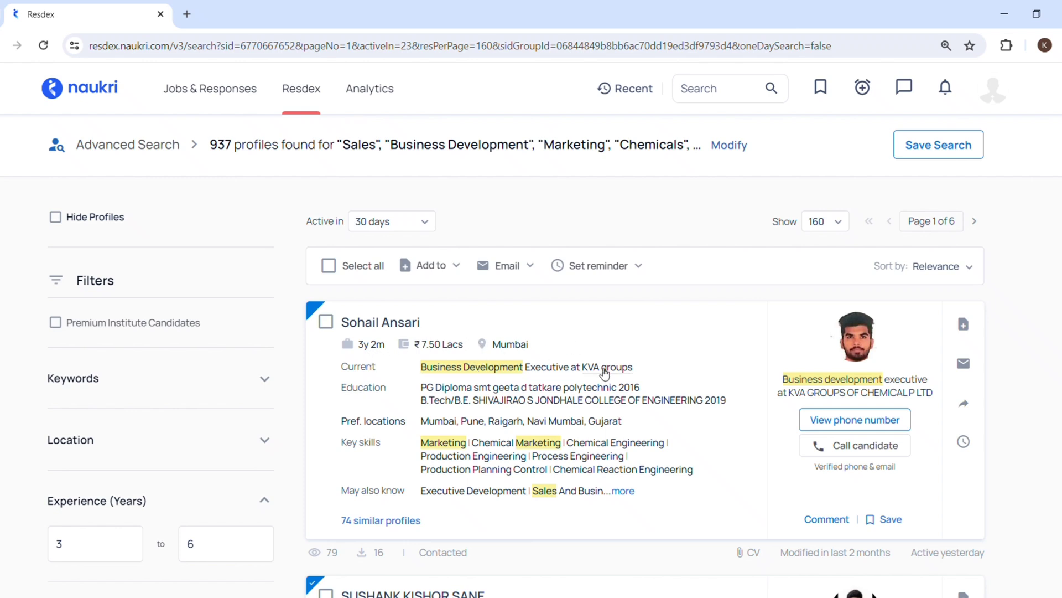
mouse_move(537, 424)
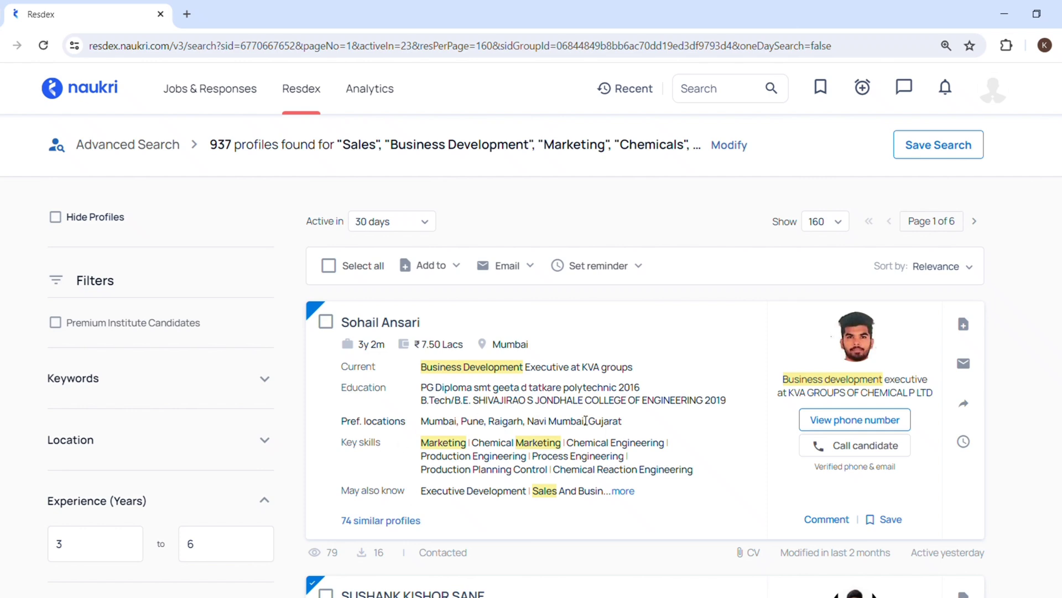
left_click(622, 490)
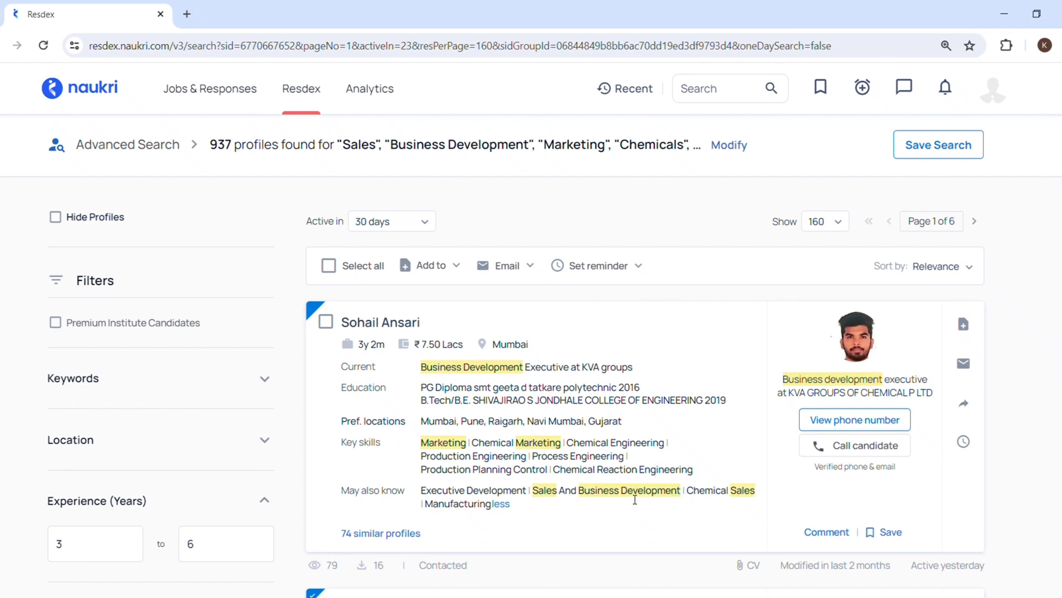
mouse_move(960, 487)
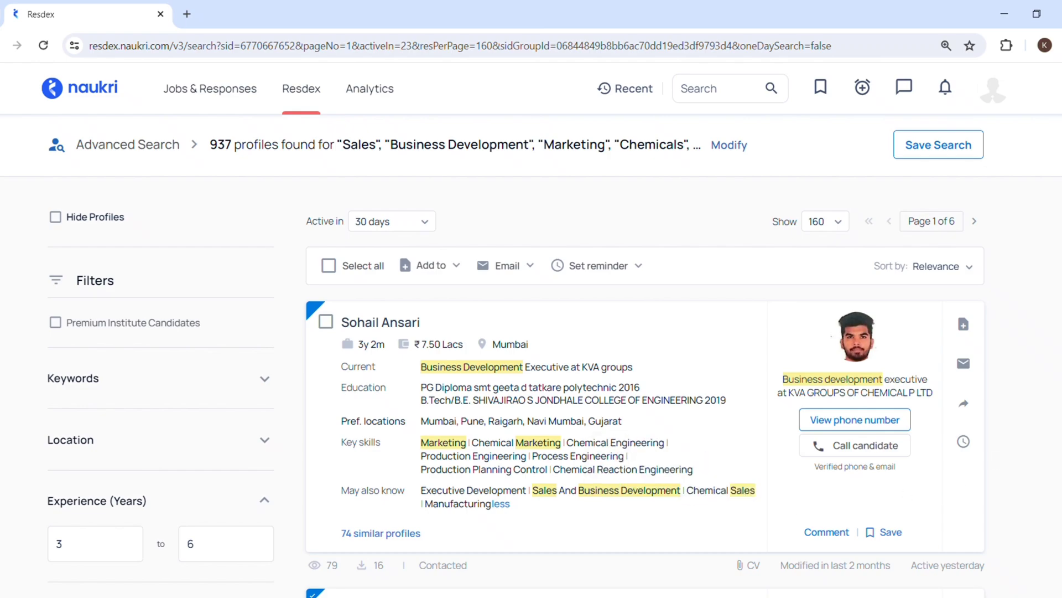
scroll("down", 3)
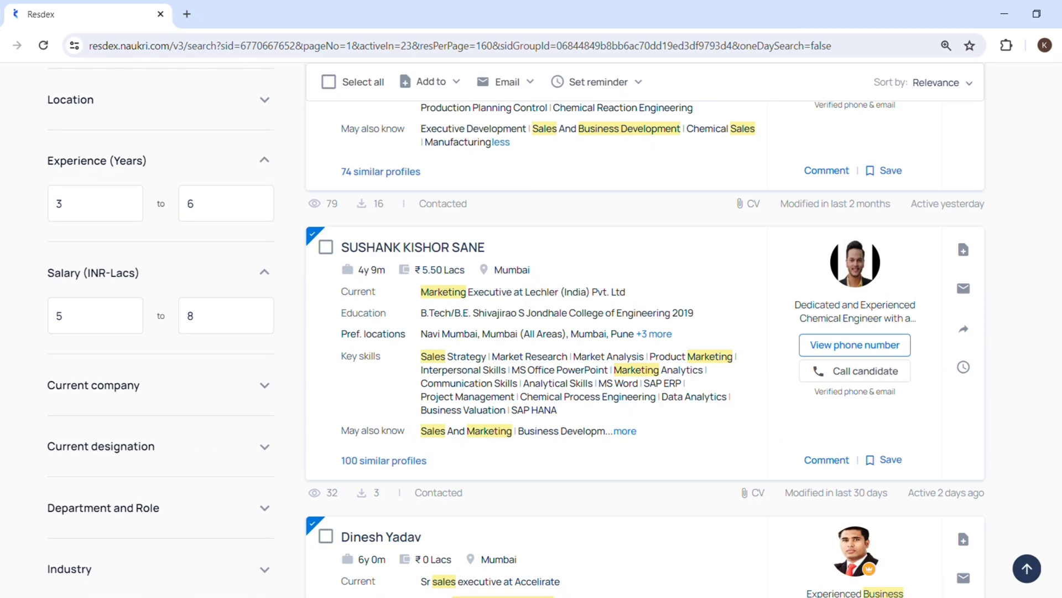
scroll("up", 3)
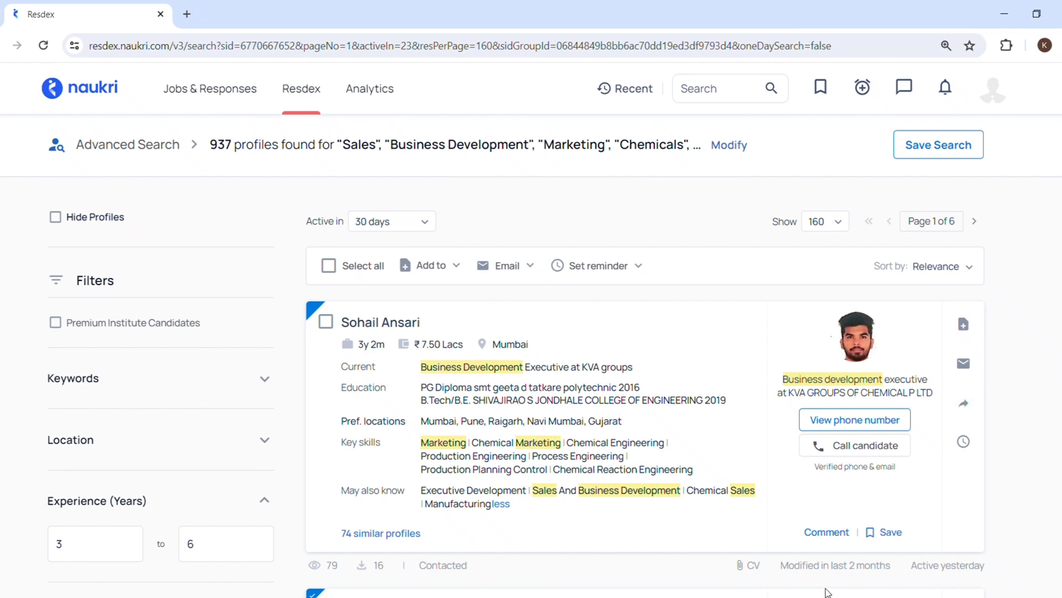
mouse_move(951, 577)
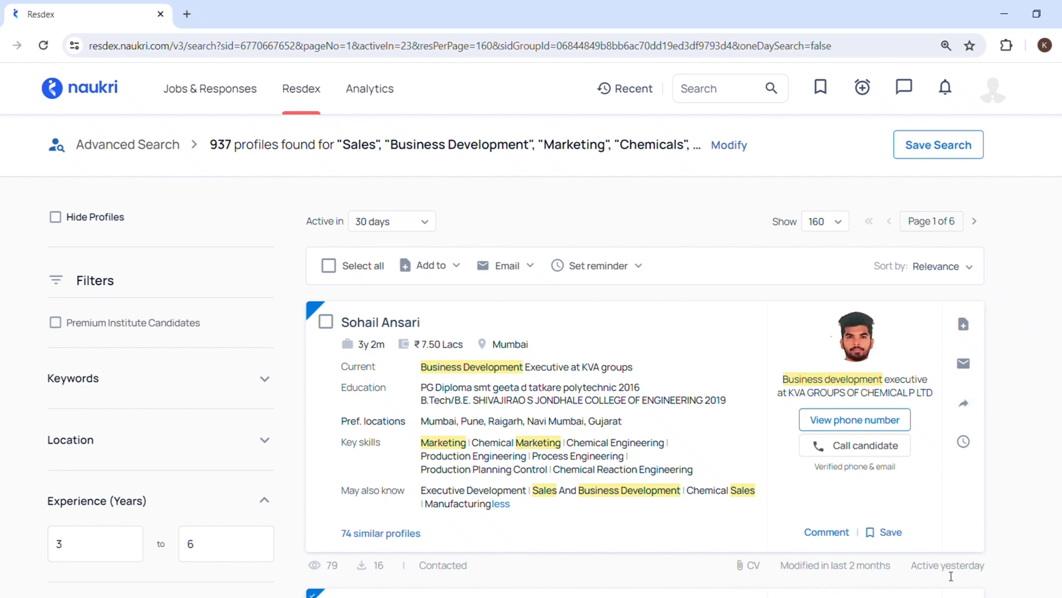
mouse_move(964, 403)
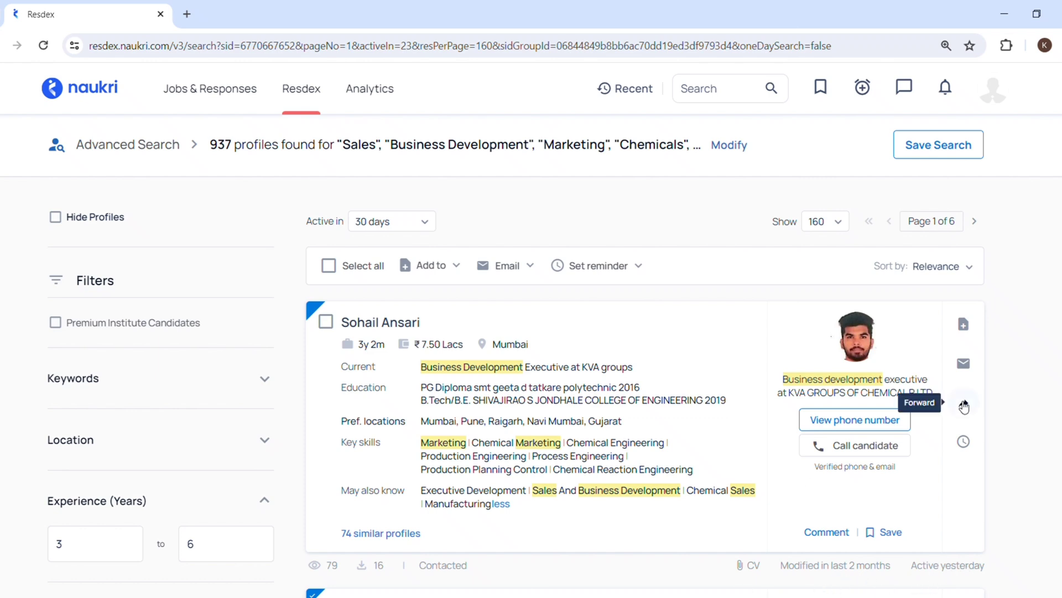
left_click(944, 266)
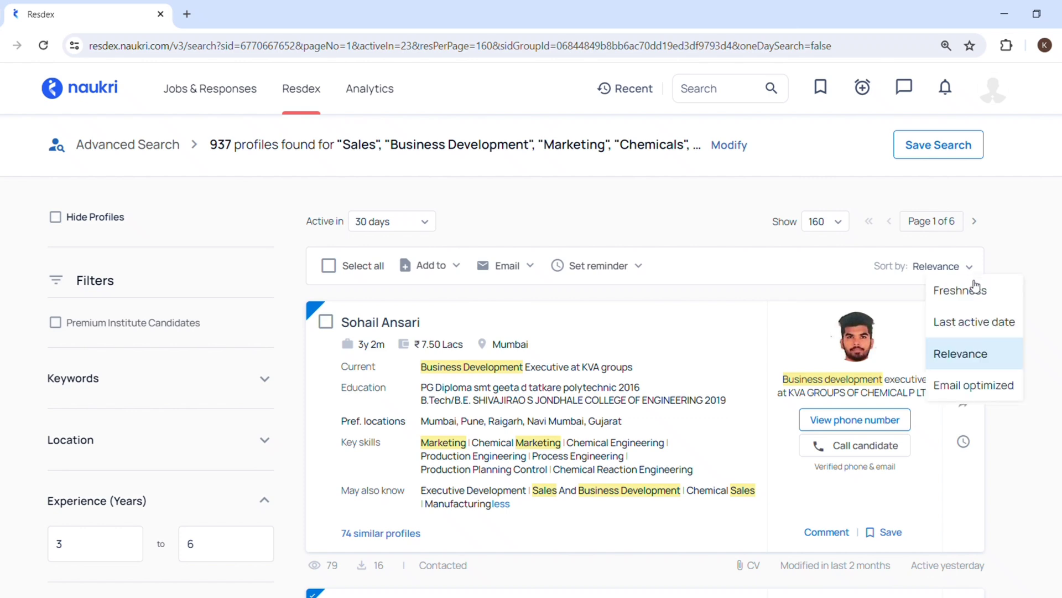
mouse_move(978, 367)
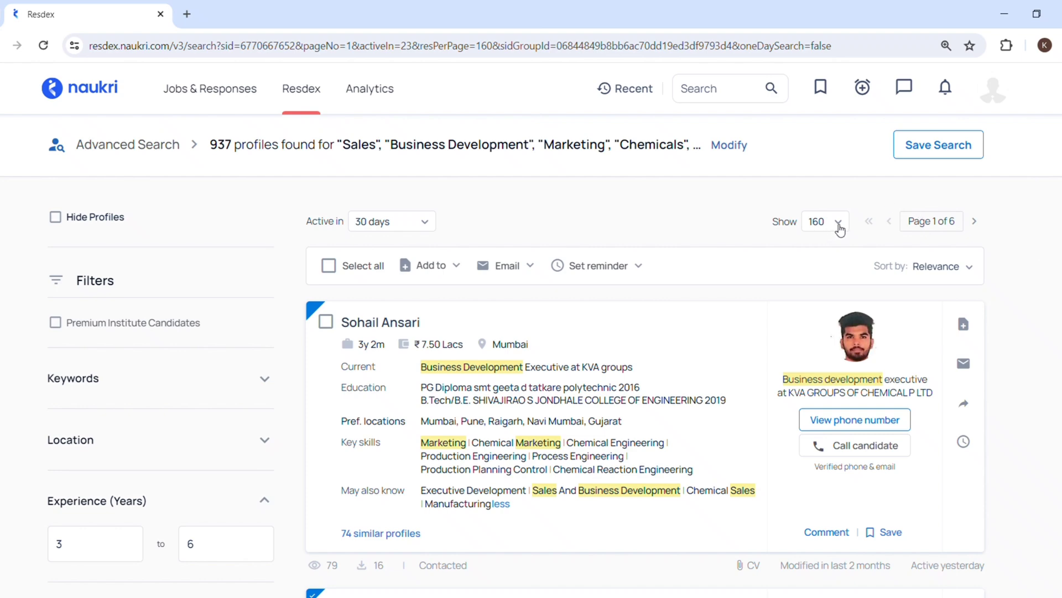
left_click(824, 222)
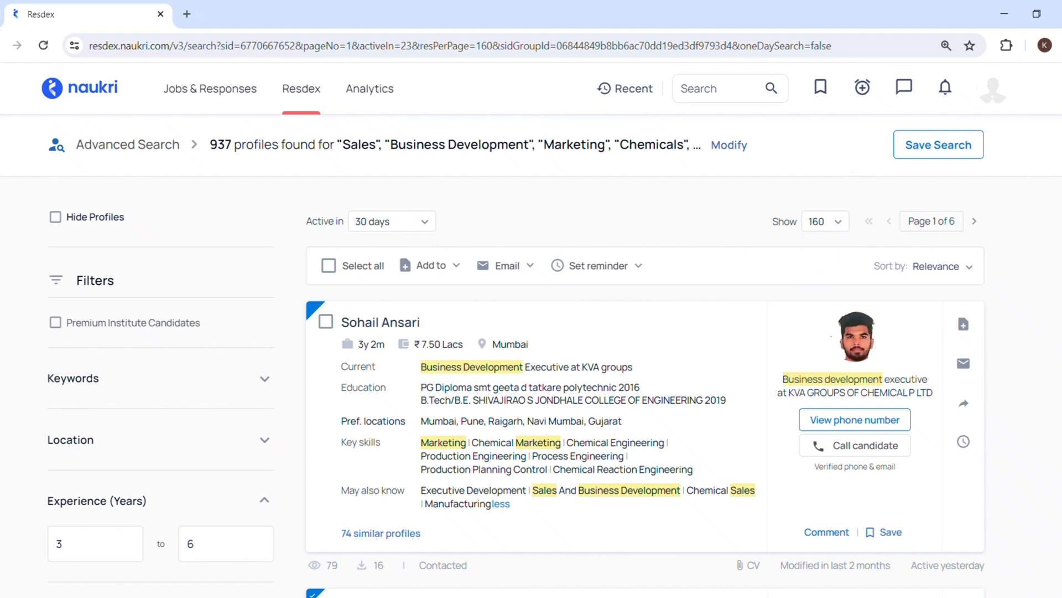
scroll("down", 3)
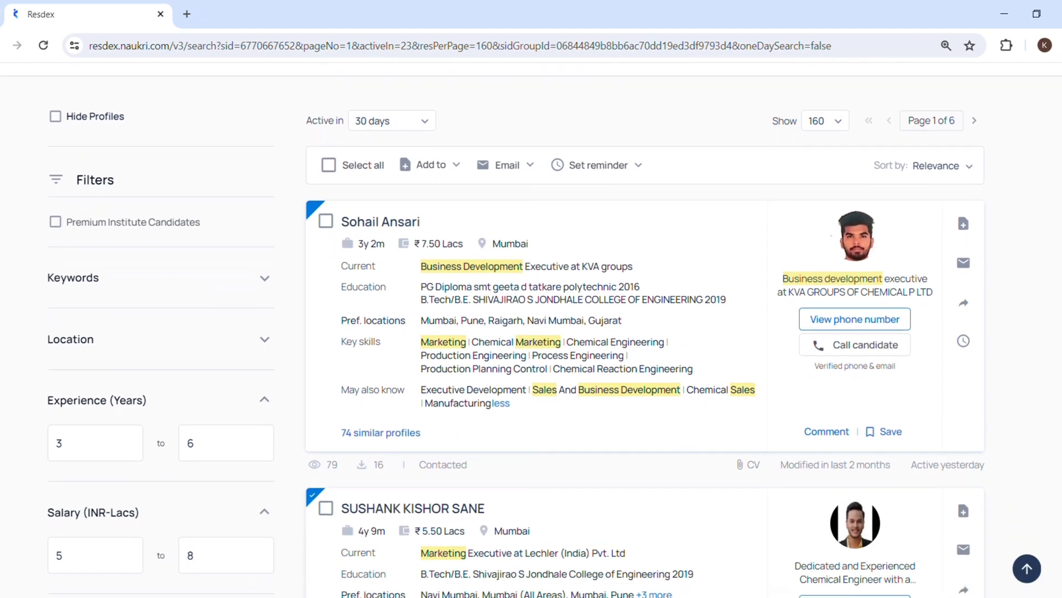
scroll("down", 3)
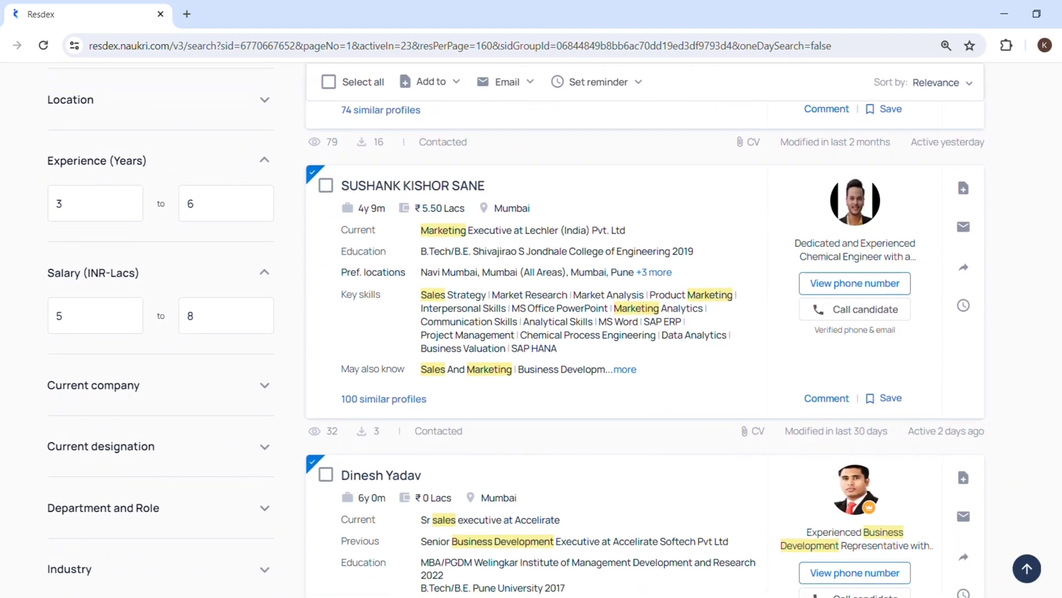
scroll("down", 3)
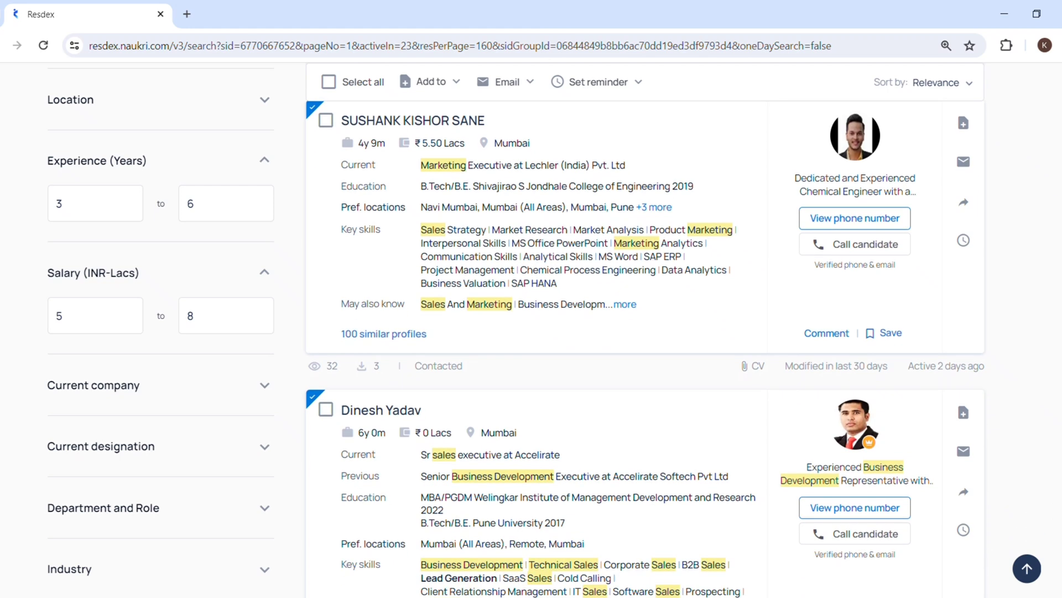
scroll("down", 3)
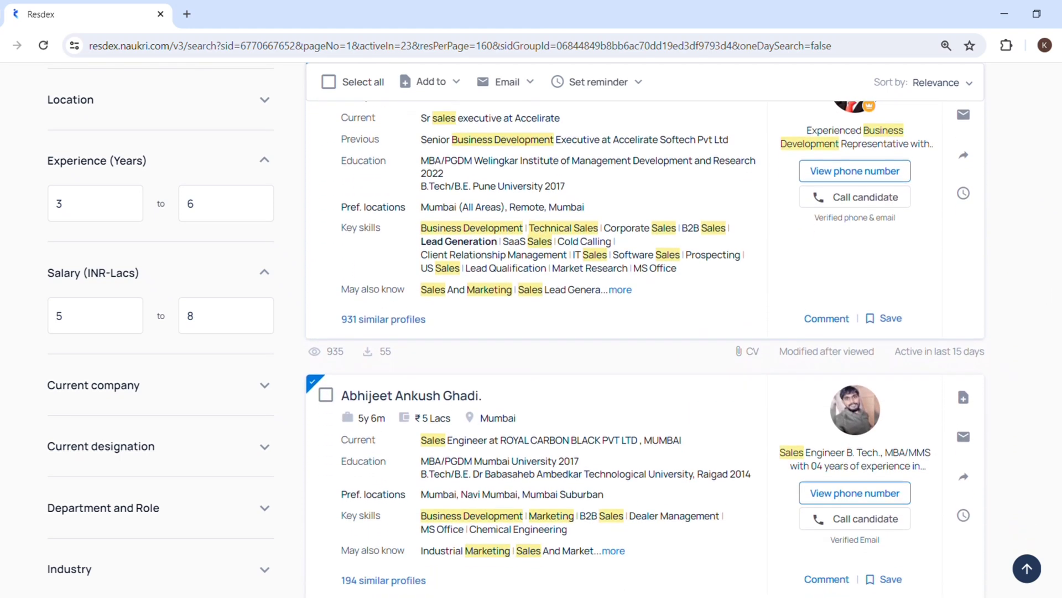
scroll("down", 3)
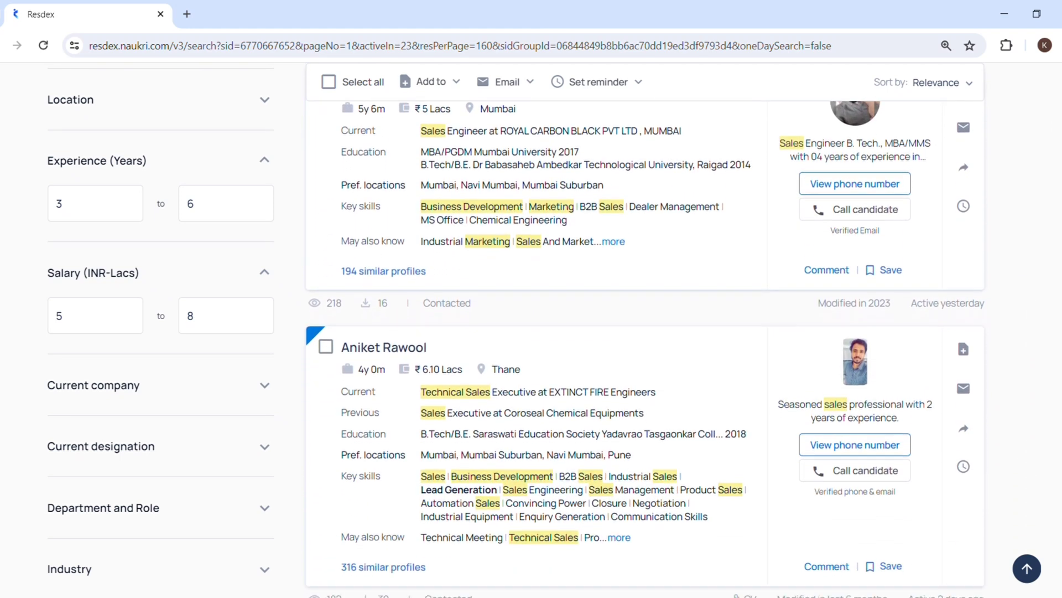
scroll("down", 3)
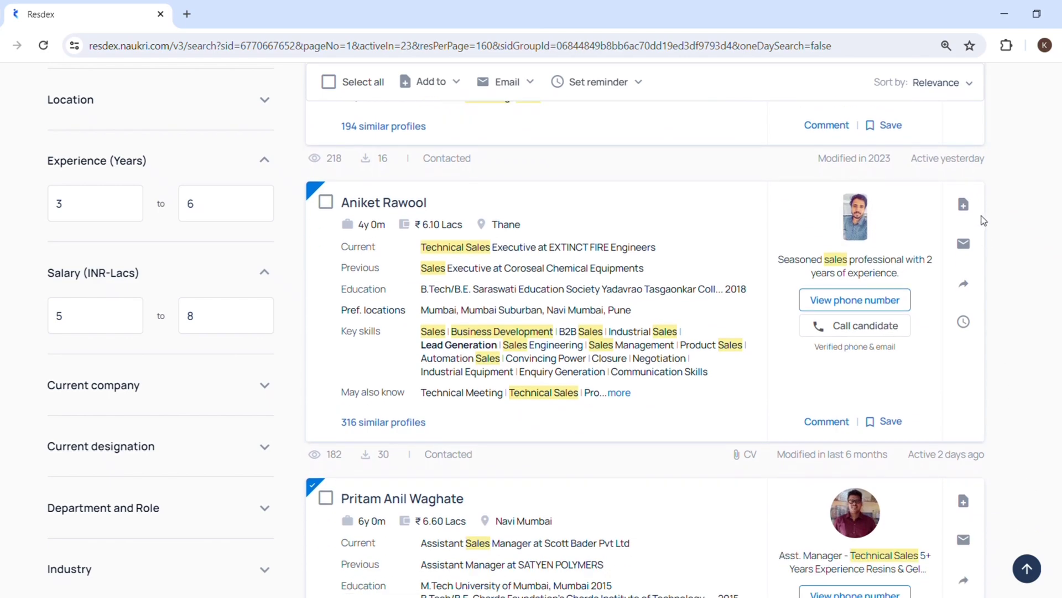